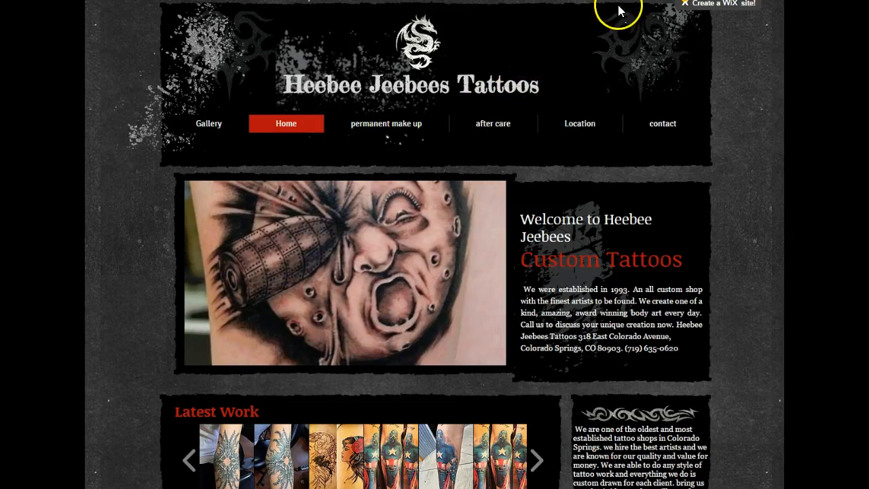
{"action": "mouse_move", "coordinate": [455, 167]}
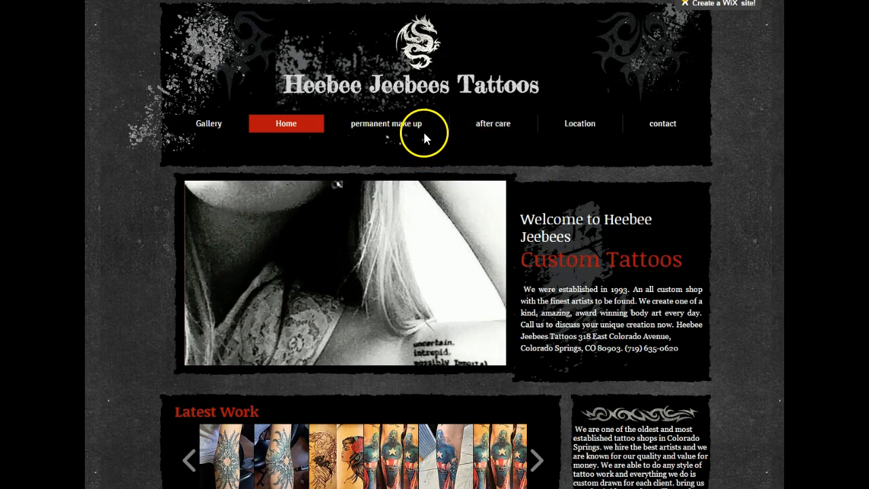
{"action": "mouse_move", "coordinate": [506, 196]}
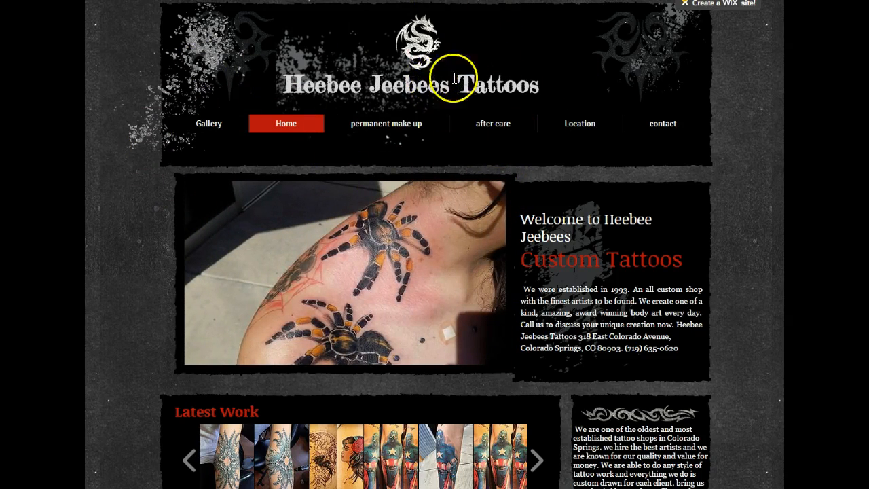
{"action": "mouse_move", "coordinate": [208, 33]}
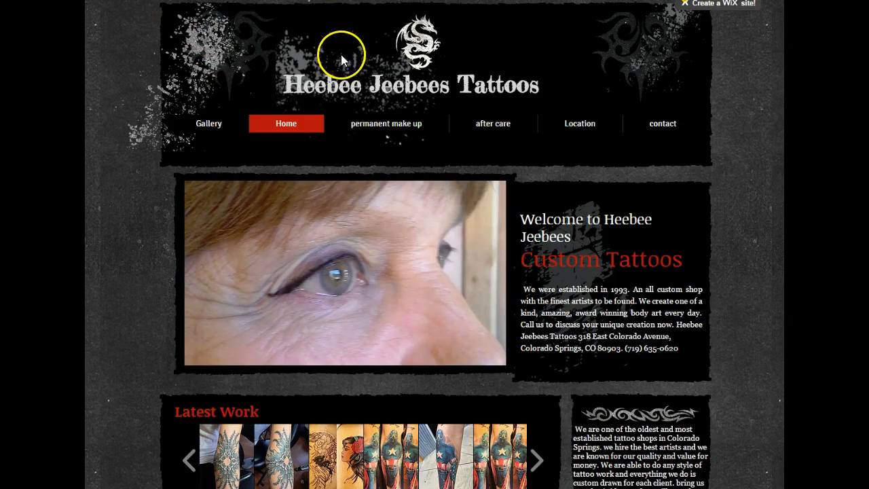
Step: Scroll through the steadfasttattoostudio.com overview's traffic, backlinks and top organic keywords
{"action": "scroll", "scroll_direction": "down", "scroll_amount": 3}
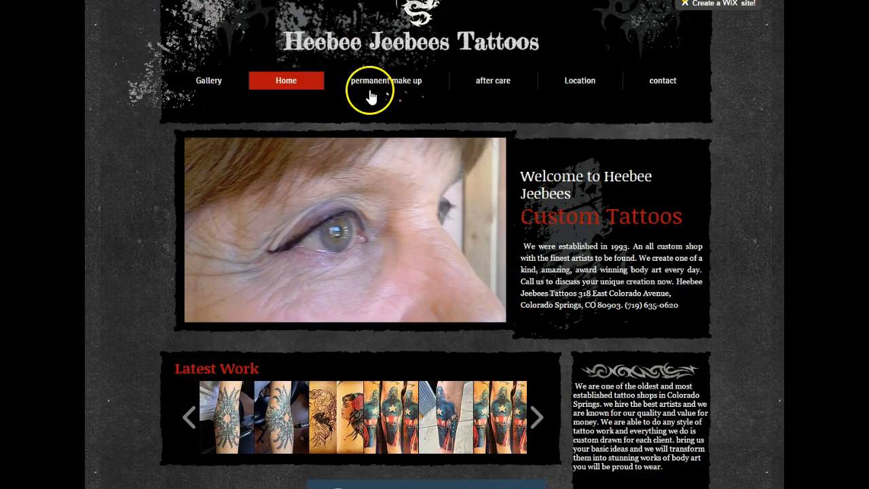
{"action": "scroll", "scroll_direction": "down", "scroll_amount": 3}
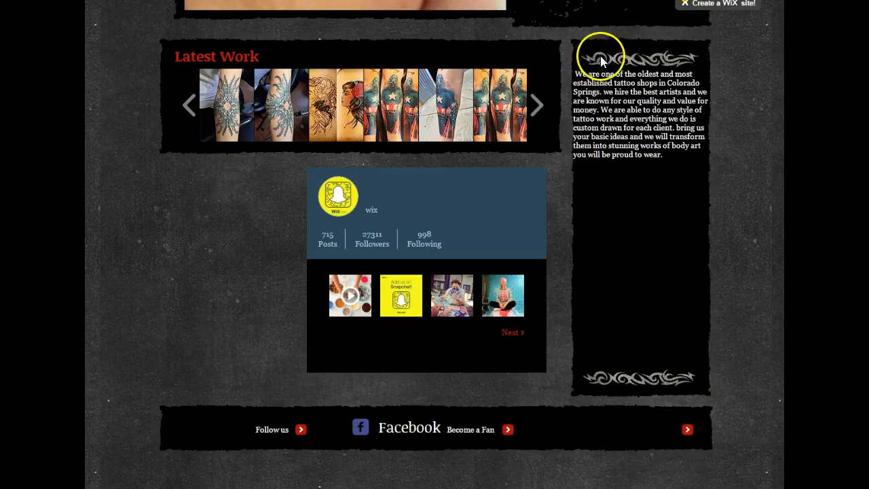
{"action": "scroll", "scroll_direction": "up", "scroll_amount": 3}
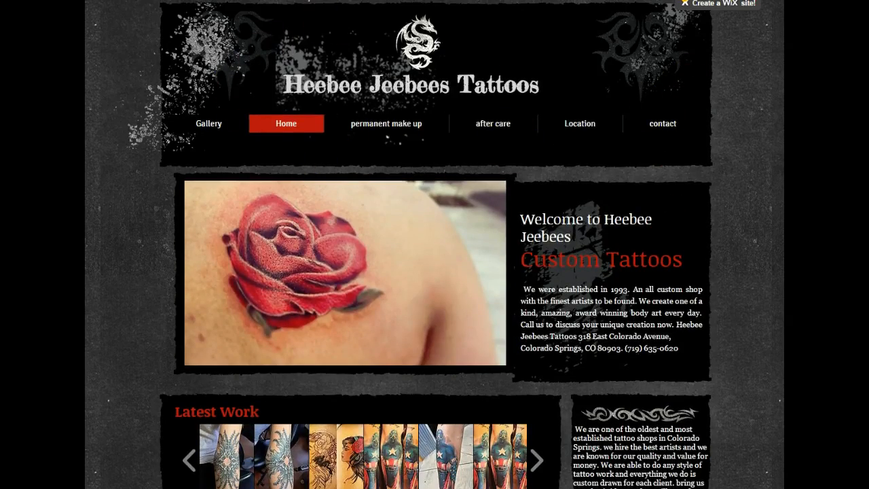
{"action": "scroll", "scroll_direction": "down", "scroll_amount": 3}
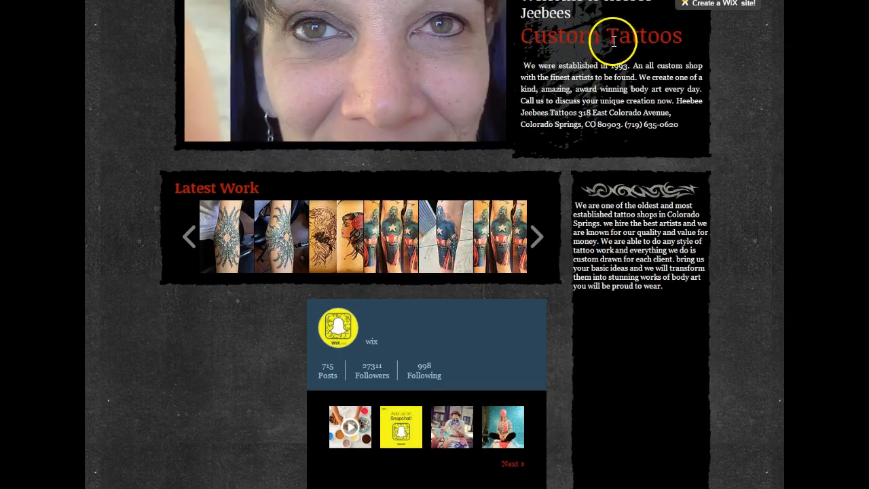
{"action": "scroll", "scroll_direction": "up", "scroll_amount": 3}
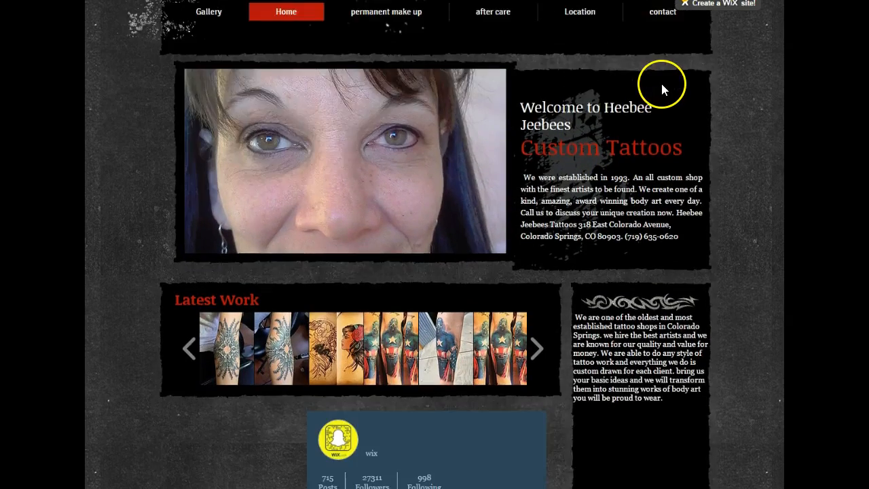
{"action": "scroll", "scroll_direction": "down", "scroll_amount": 3}
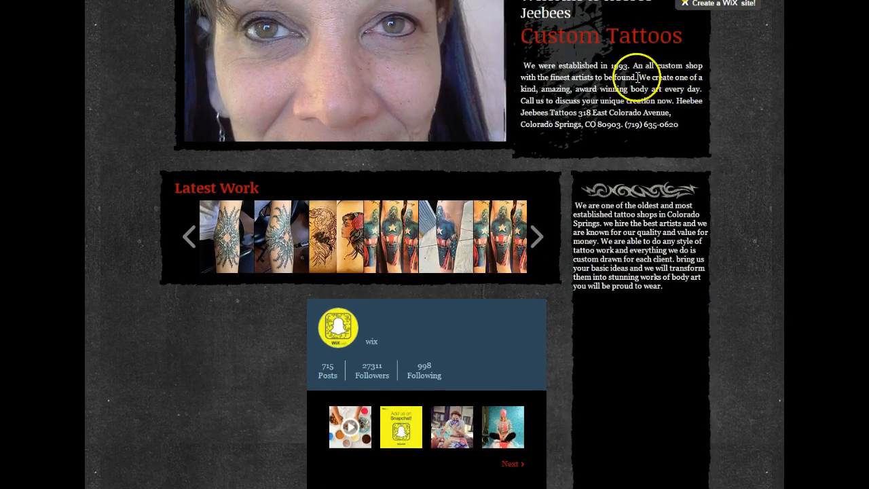
{"action": "scroll", "scroll_direction": "up", "scroll_amount": 3}
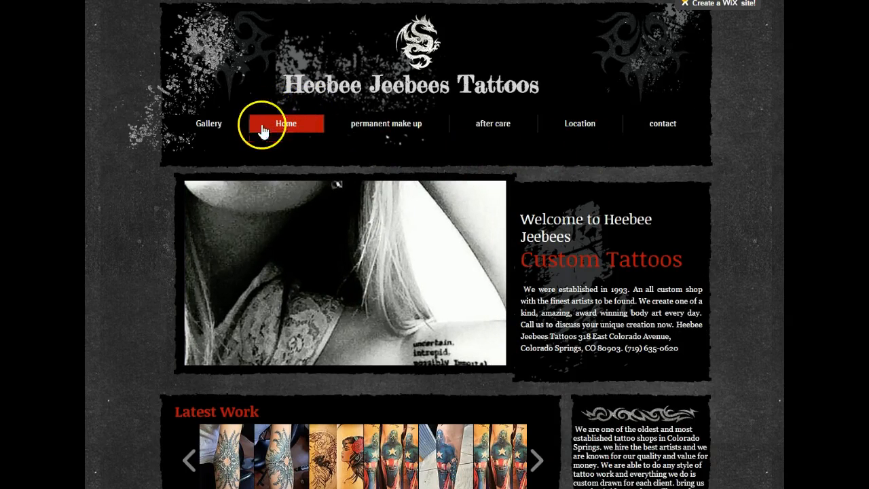
{"action": "mouse_move", "coordinate": [493, 124]}
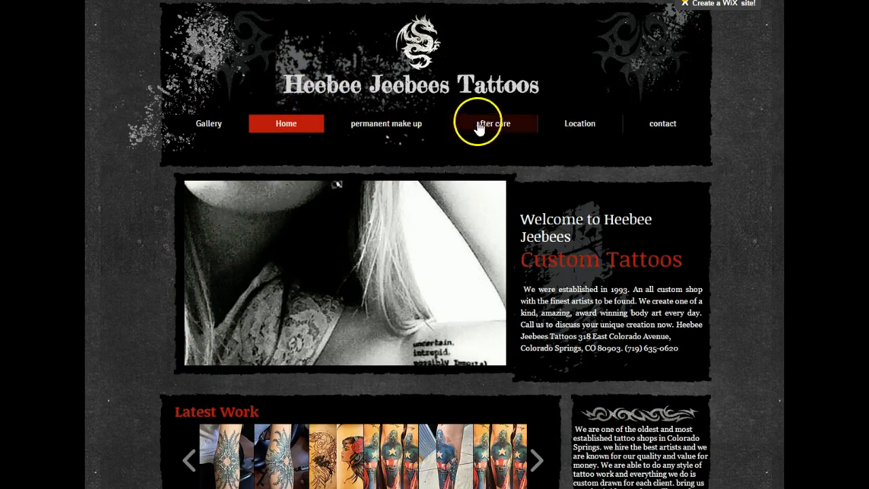
{"action": "scroll", "scroll_direction": "down", "scroll_amount": 3}
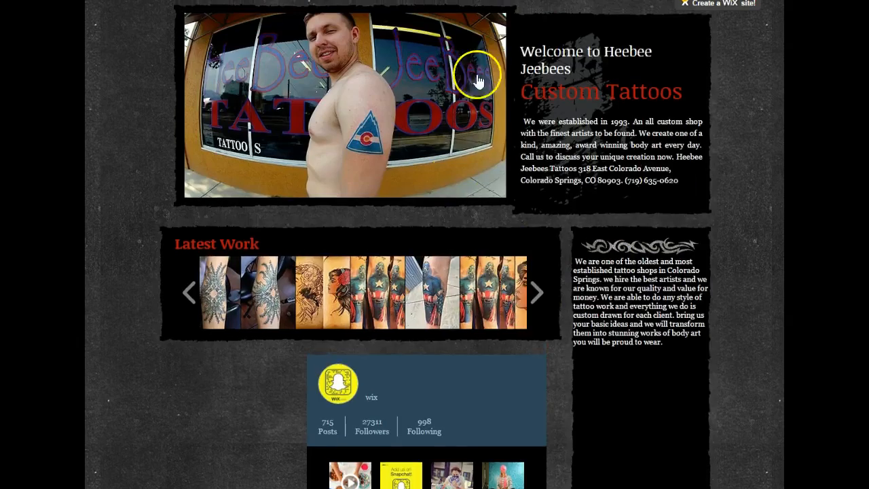
{"action": "scroll", "scroll_direction": "up", "scroll_amount": 3}
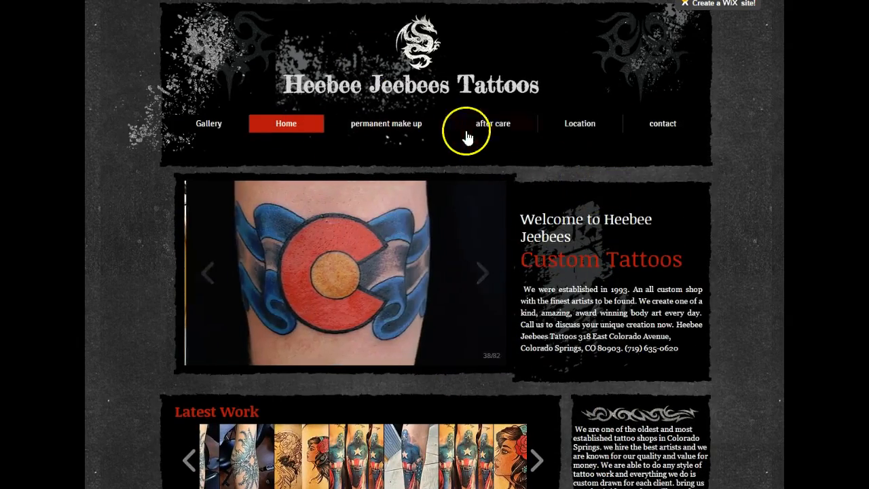
{"action": "scroll", "scroll_direction": "down", "scroll_amount": 3}
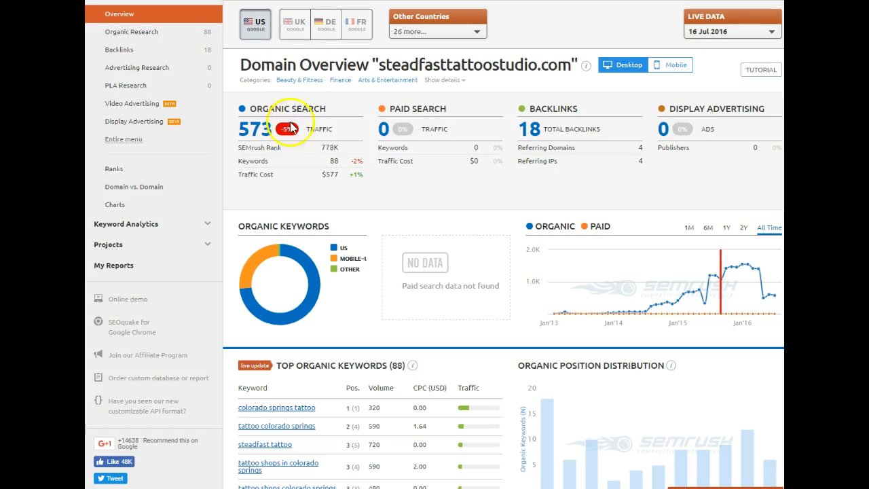
{"action": "mouse_move", "coordinate": [555, 61]}
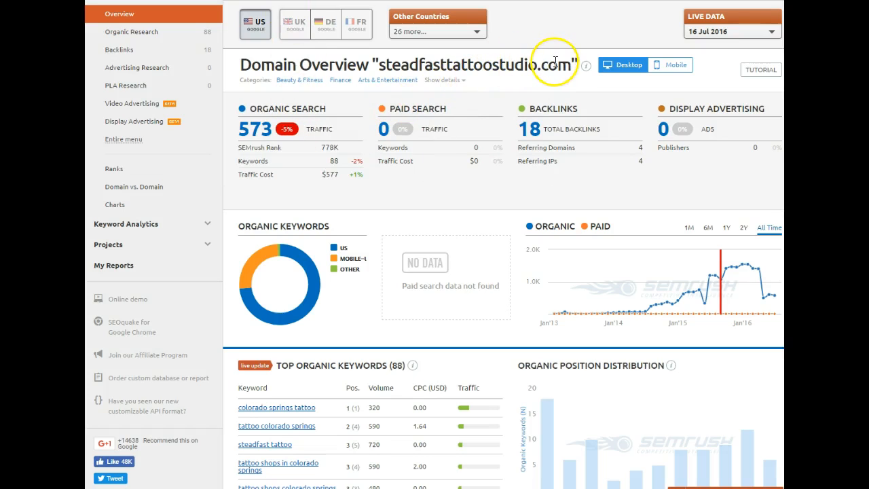
{"action": "mouse_move", "coordinate": [569, 87]}
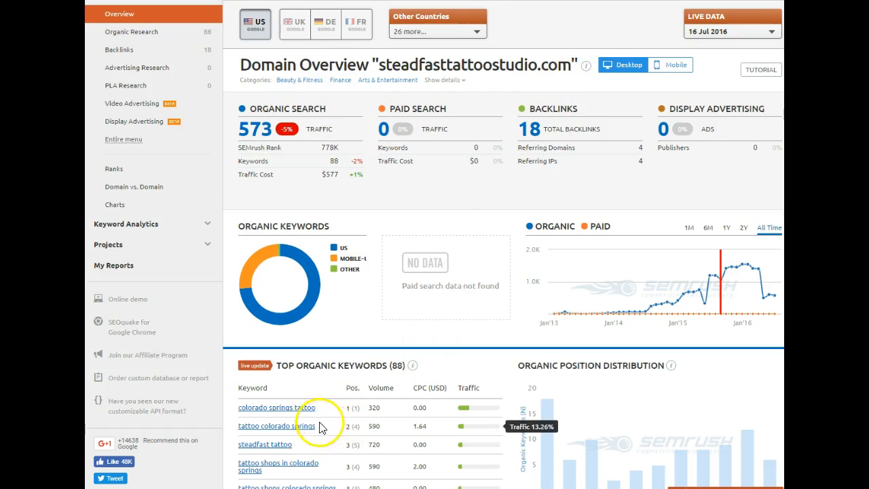
{"action": "mouse_move", "coordinate": [356, 406]}
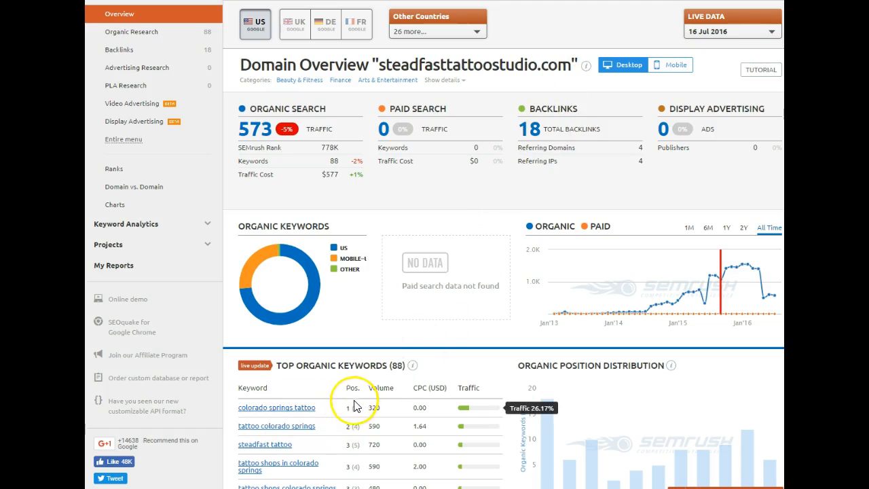
{"action": "mouse_move", "coordinate": [297, 432]}
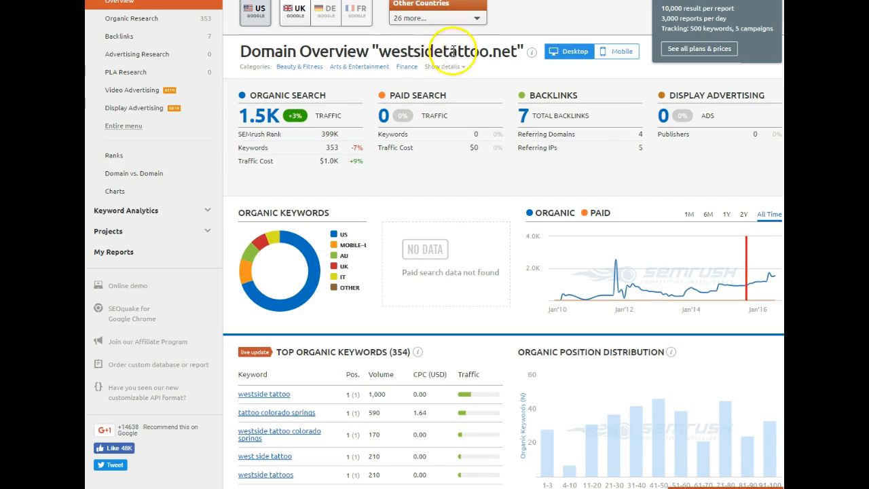
{"action": "mouse_move", "coordinate": [413, 228]}
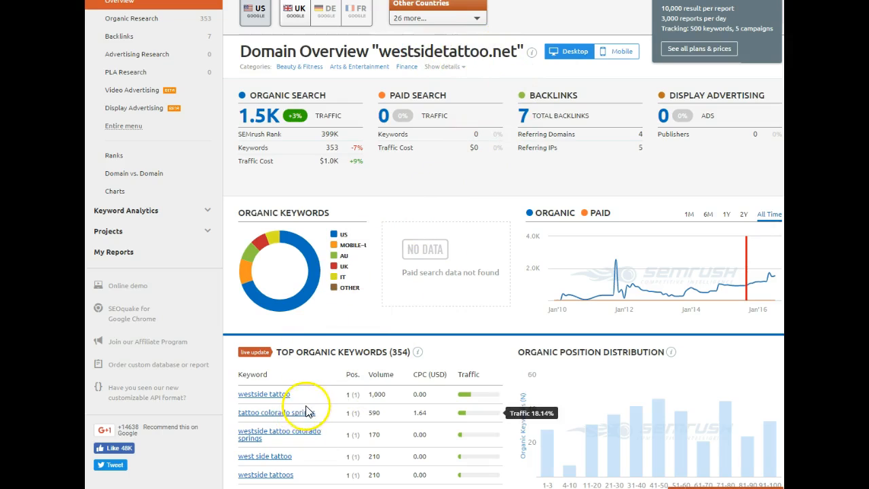
{"action": "mouse_move", "coordinate": [343, 405]}
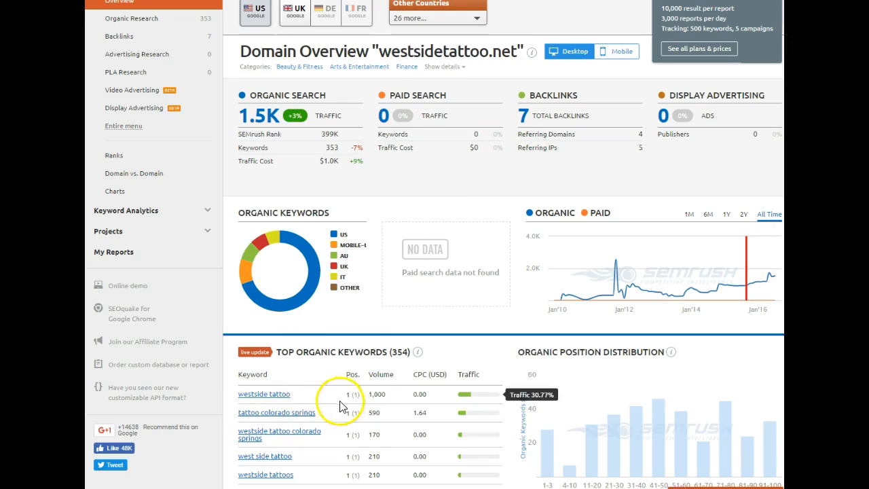
{"action": "mouse_move", "coordinate": [347, 414]}
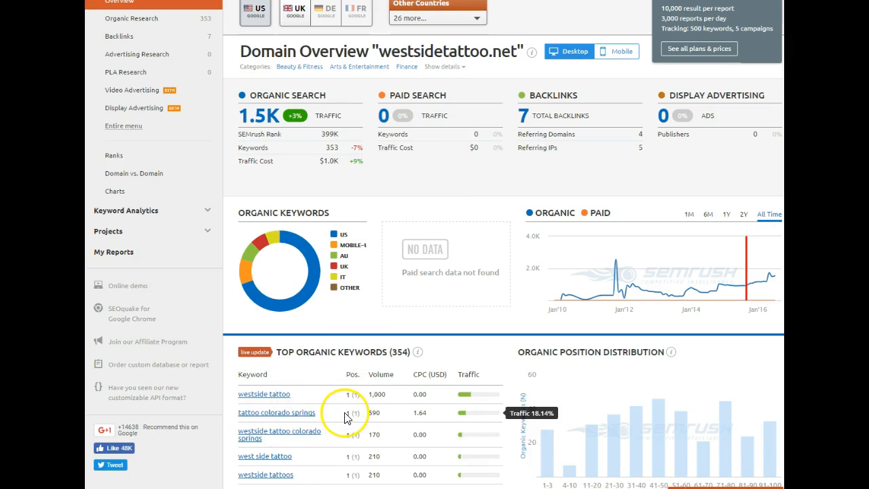
{"action": "mouse_move", "coordinate": [314, 465]}
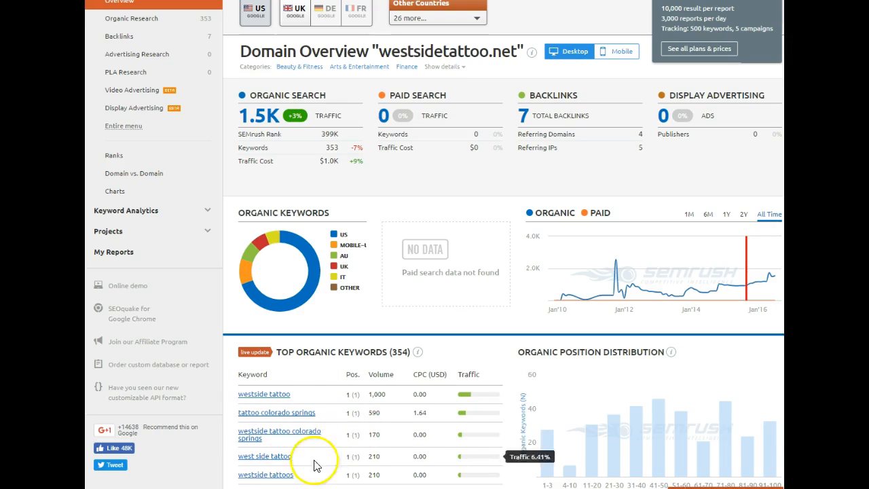
{"action": "mouse_move", "coordinate": [360, 372]}
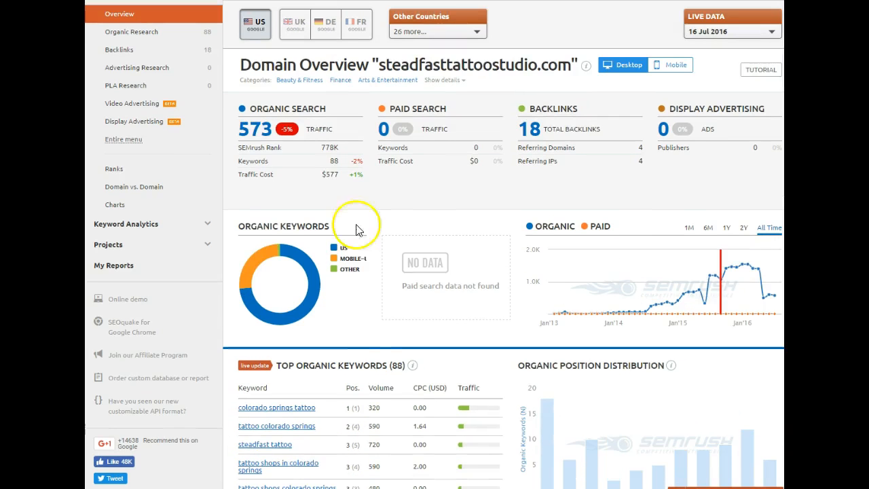
Step: Scroll down to the Top Organic Keywords list, showing rankings 1–3 and the competitors section
{"action": "scroll", "scroll_direction": "down", "scroll_amount": 3}
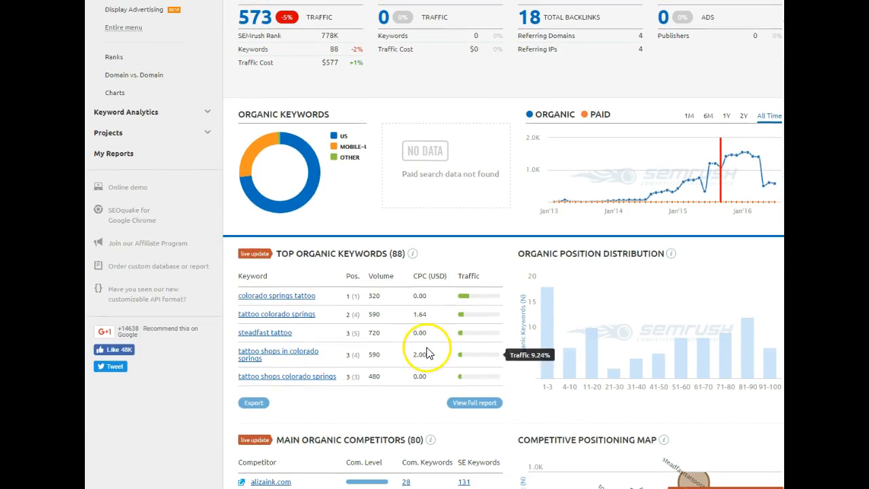
{"action": "mouse_move", "coordinate": [252, 385]}
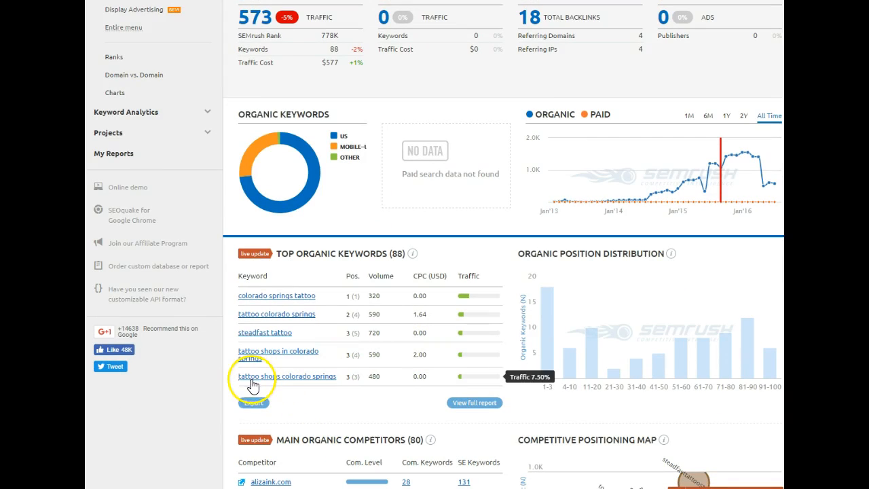
{"action": "mouse_move", "coordinate": [282, 387]}
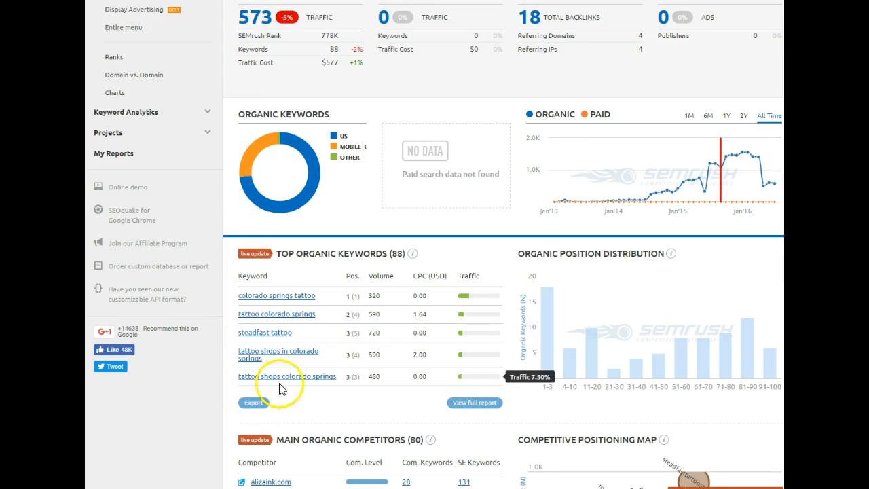
{"action": "mouse_move", "coordinate": [348, 355]}
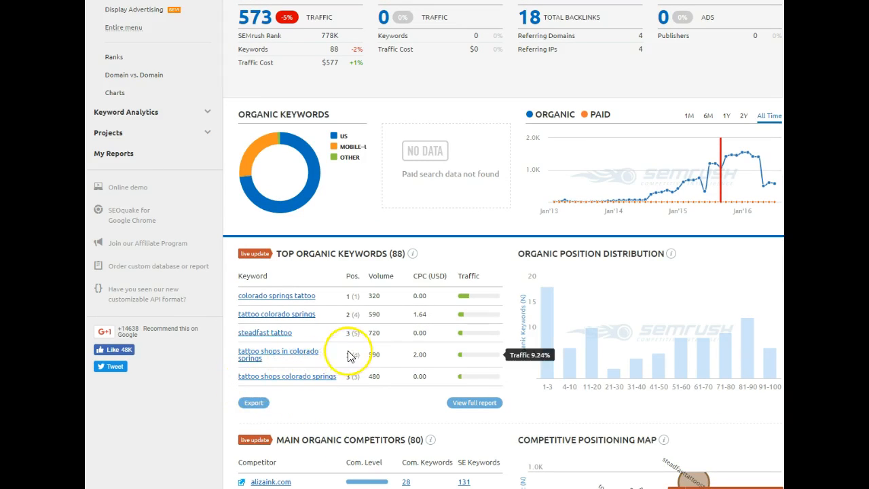
{"action": "mouse_move", "coordinate": [346, 326]}
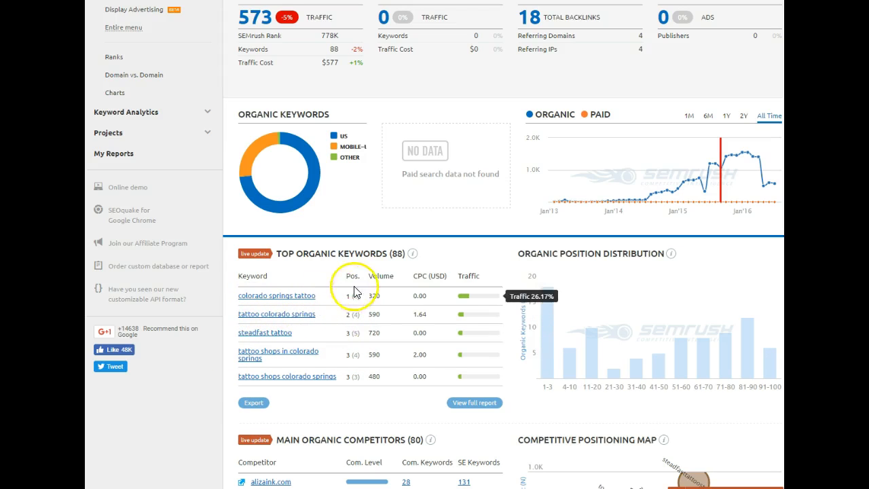
{"action": "mouse_move", "coordinate": [328, 362]}
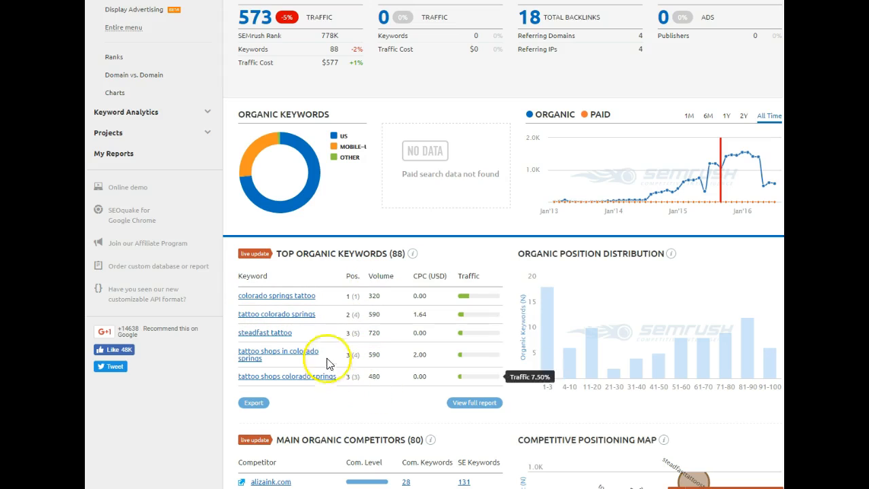
{"action": "mouse_move", "coordinate": [467, 253]}
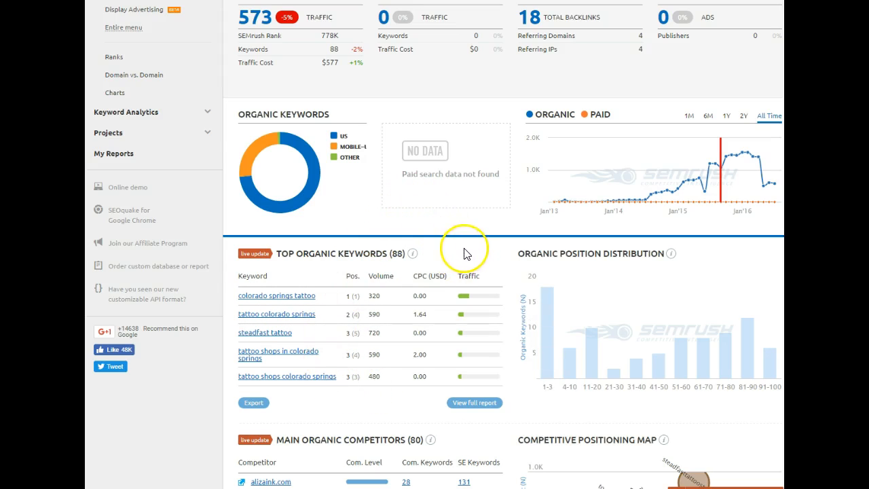
{"action": "mouse_move", "coordinate": [425, 299]}
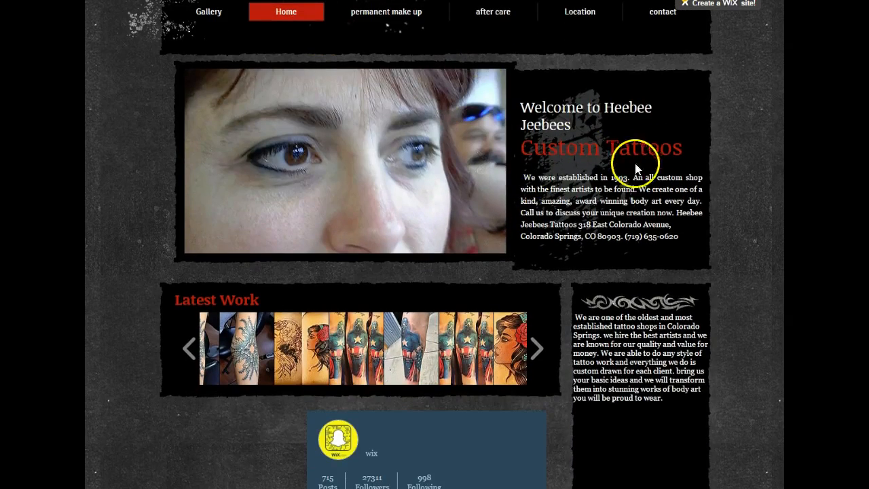
{"action": "scroll", "scroll_direction": "down", "scroll_amount": 3}
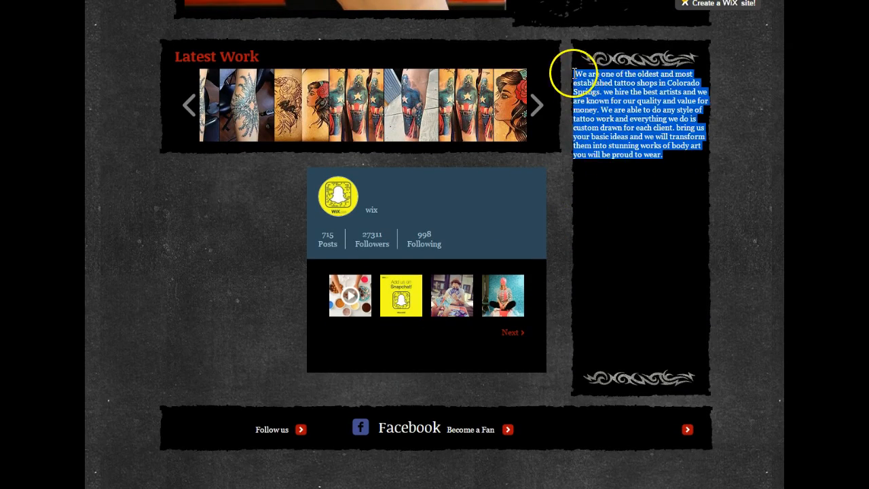
{"action": "scroll", "scroll_direction": "up", "scroll_amount": 3}
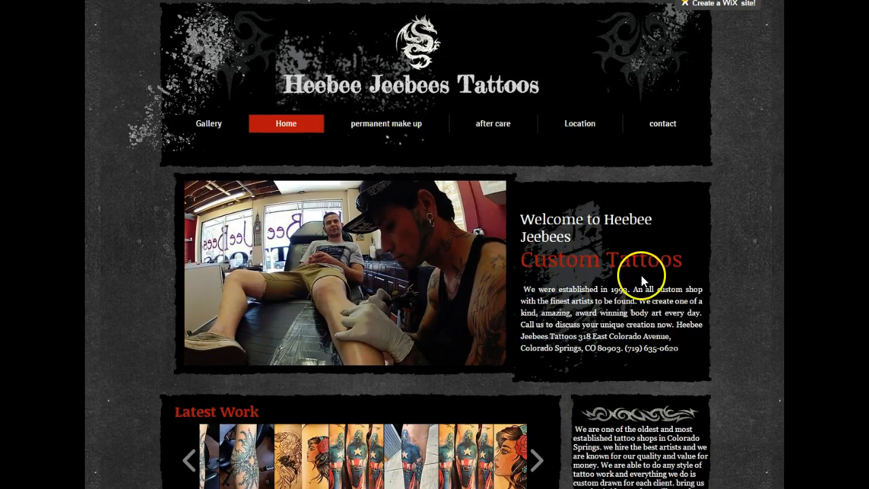
{"action": "scroll", "scroll_direction": "down", "scroll_amount": 3}
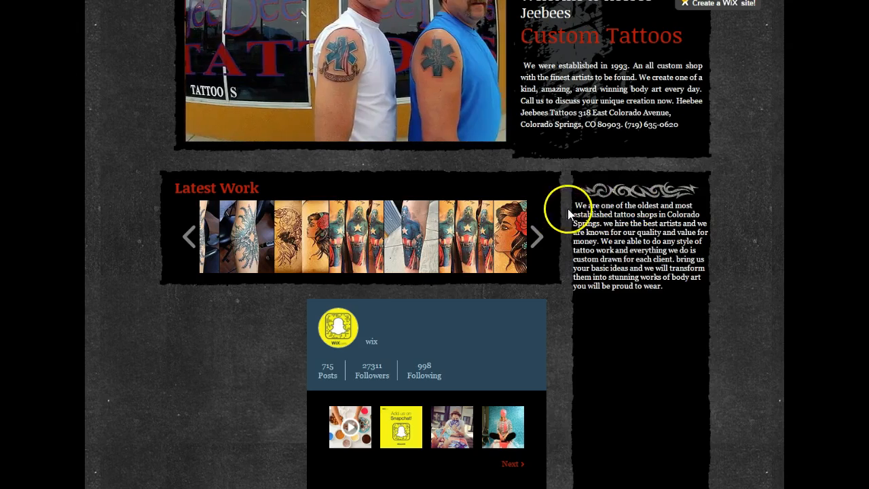
{"action": "scroll", "scroll_direction": "down", "scroll_amount": 3}
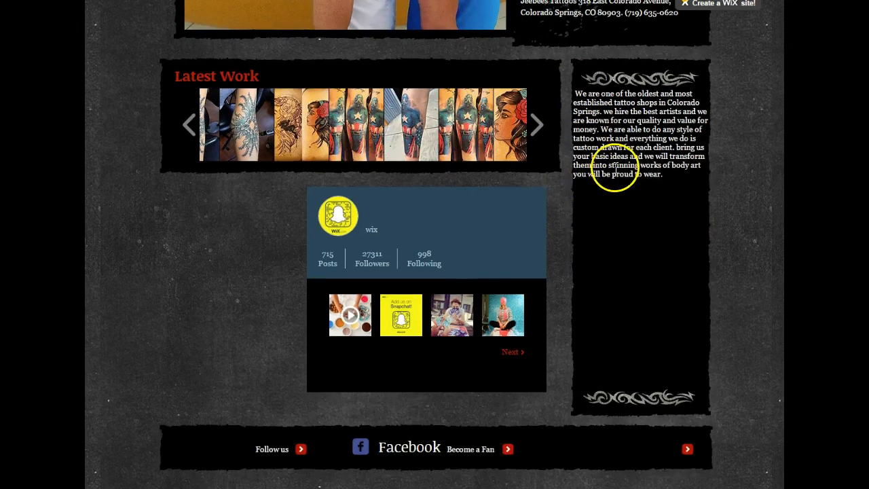
{"action": "scroll", "scroll_direction": "up", "scroll_amount": 3}
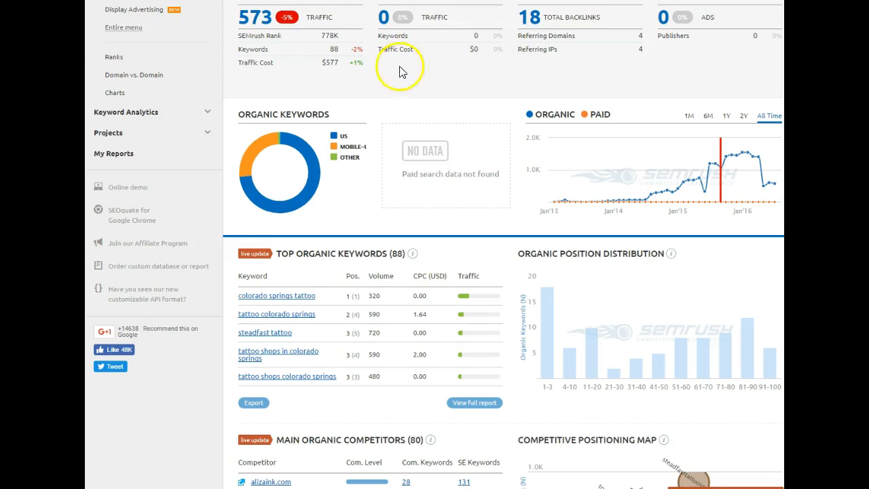
Step: Select the Root Domain view to show 18 backlinks from 4 referring domains
{"action": "scroll", "scroll_direction": "up", "scroll_amount": 3}
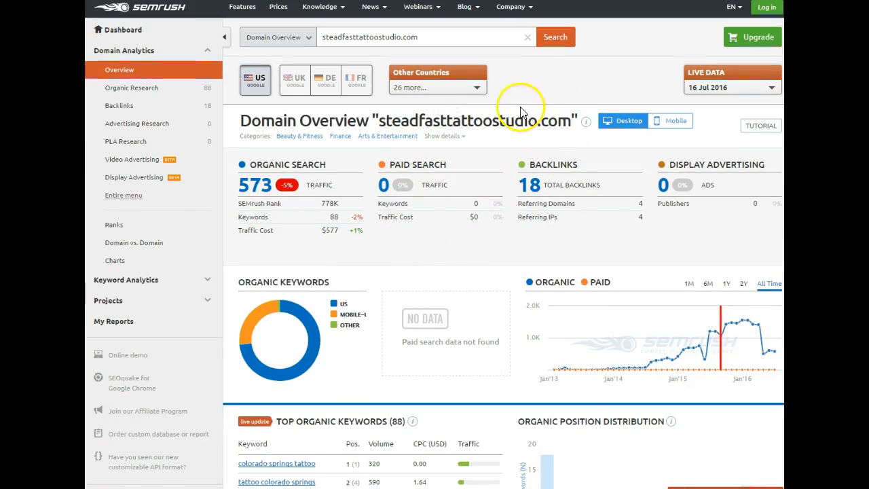
{"action": "scroll", "scroll_direction": "down", "scroll_amount": 3}
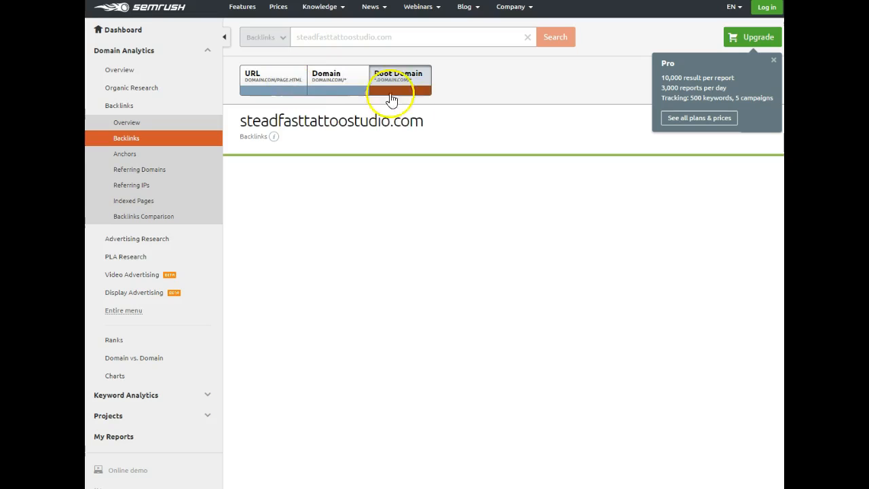
{"action": "left_click", "coordinate": [555, 37]}
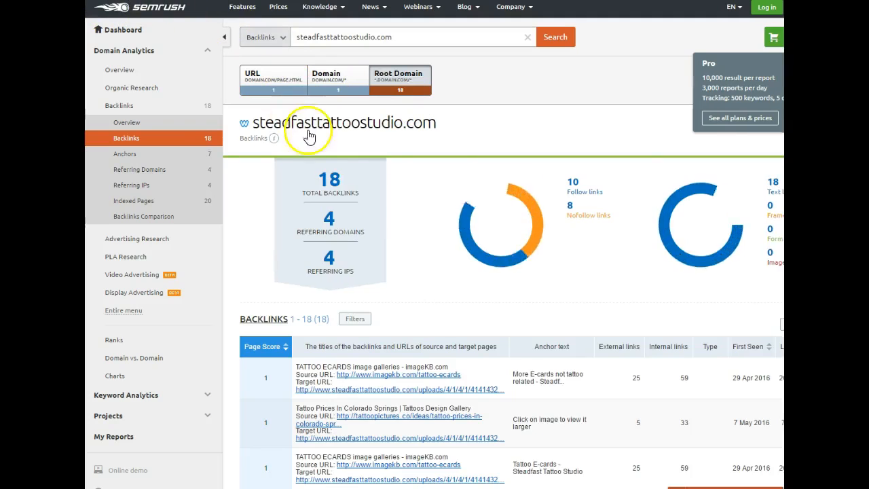
{"action": "mouse_move", "coordinate": [421, 183]}
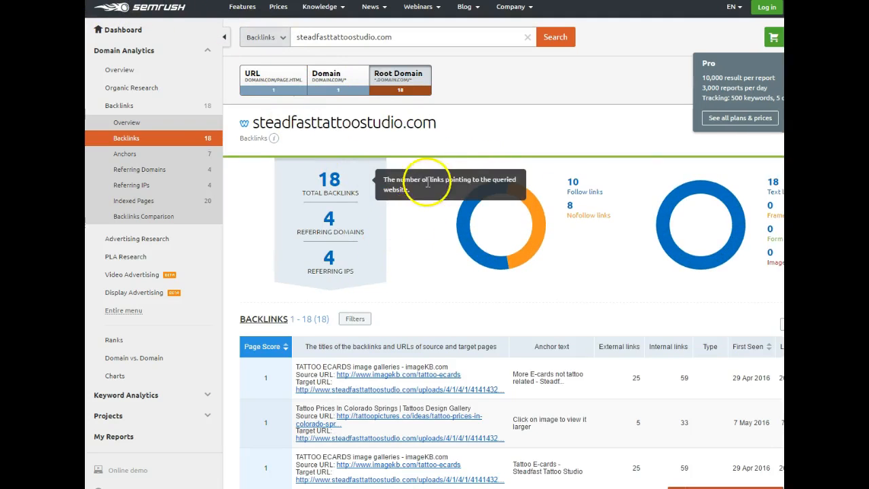
{"action": "mouse_move", "coordinate": [451, 207]}
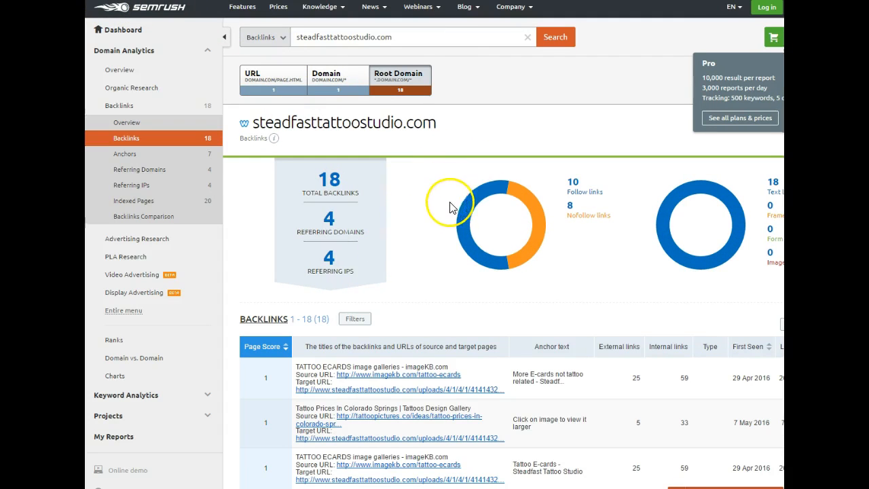
{"action": "scroll", "scroll_direction": "down", "scroll_amount": 3}
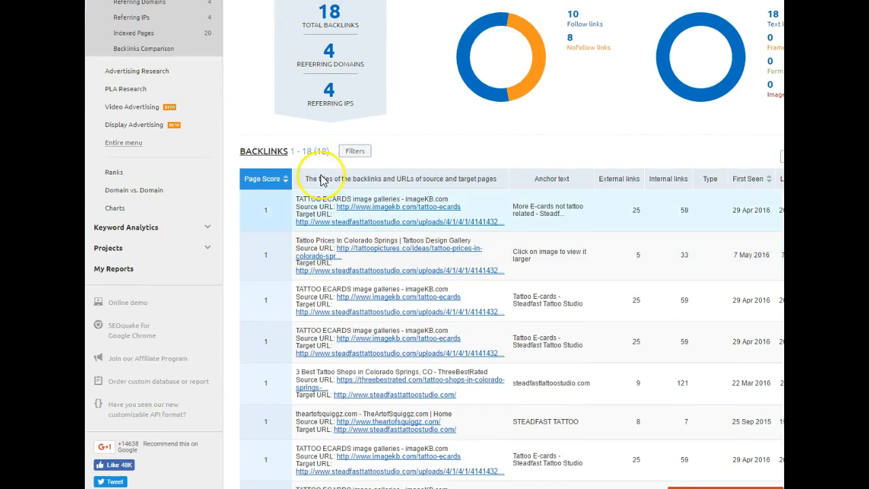
{"action": "mouse_move", "coordinate": [289, 197]}
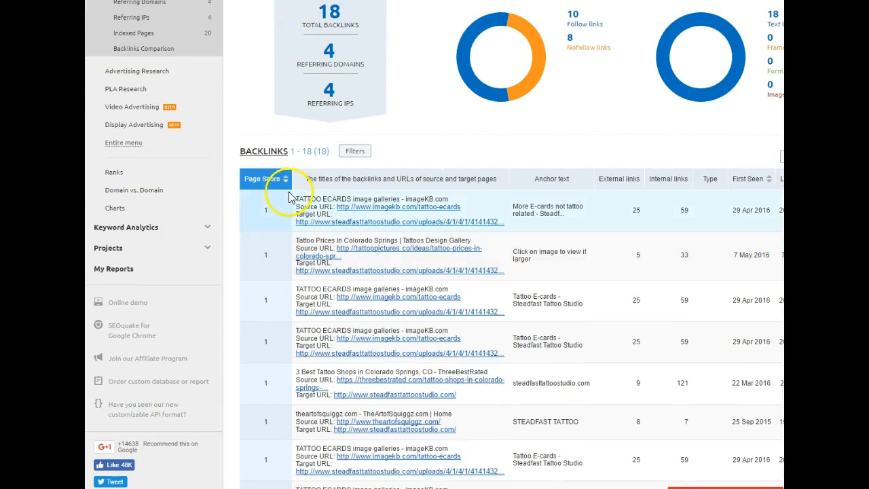
{"action": "scroll", "scroll_direction": "up", "scroll_amount": 3}
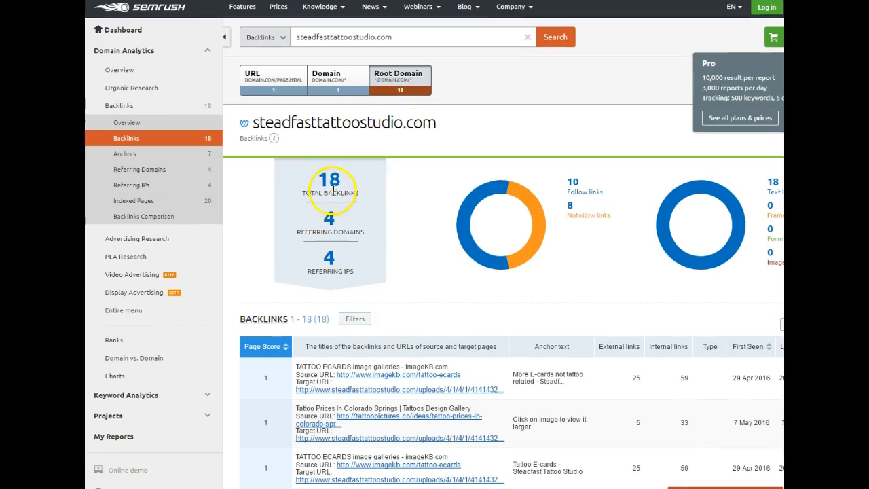
{"action": "mouse_move", "coordinate": [397, 197]}
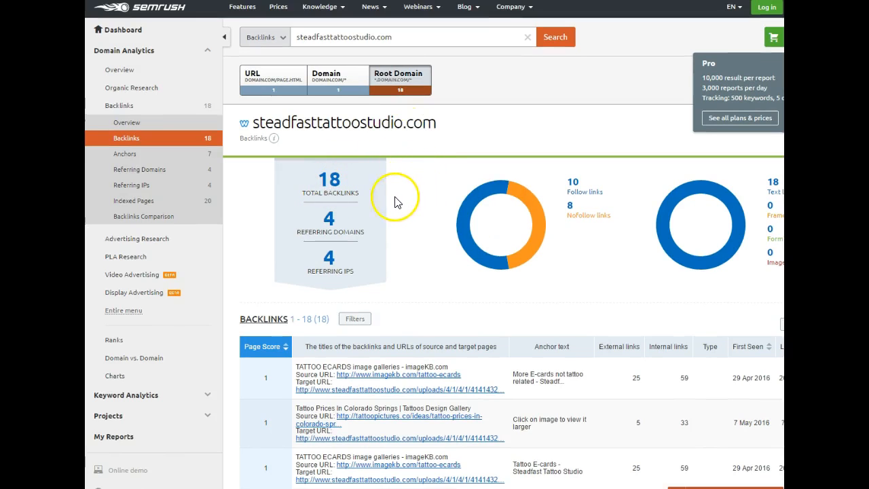
{"action": "mouse_move", "coordinate": [404, 199]}
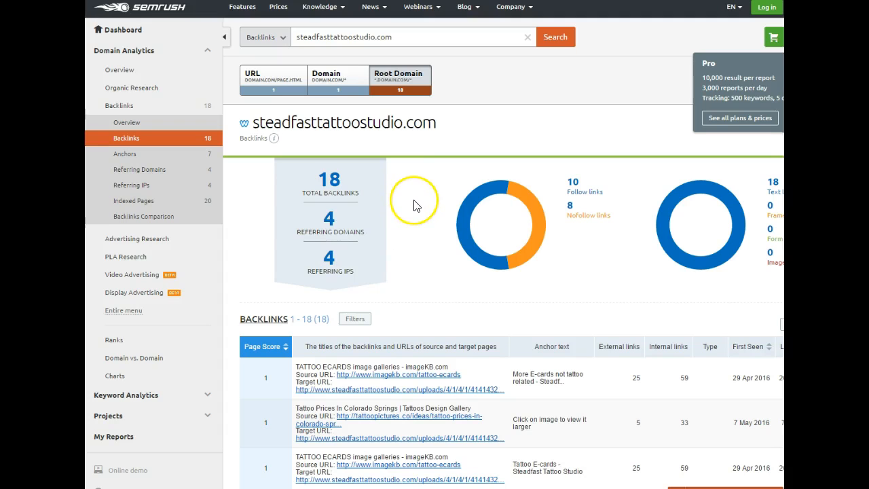
Step: Scroll through the steadfasttattoostudio.com backlinks table to review each linking page
{"action": "scroll", "scroll_direction": "down", "scroll_amount": 3}
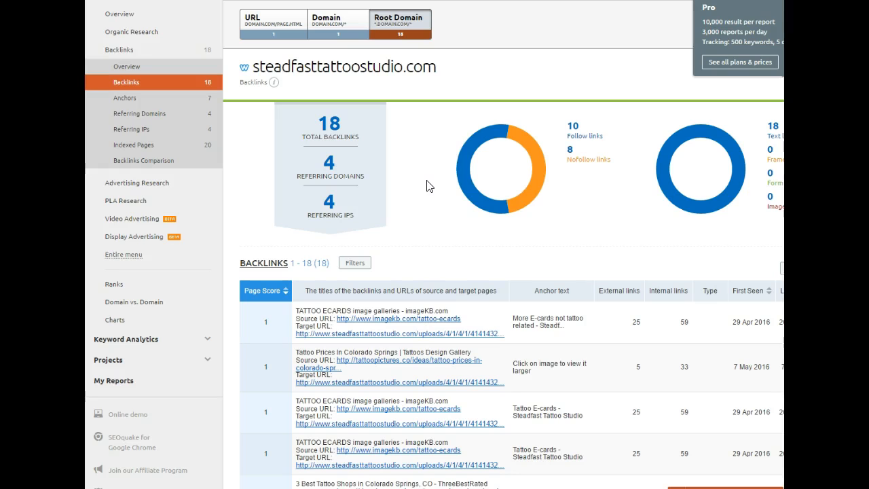
{"action": "scroll", "scroll_direction": "down", "scroll_amount": 3}
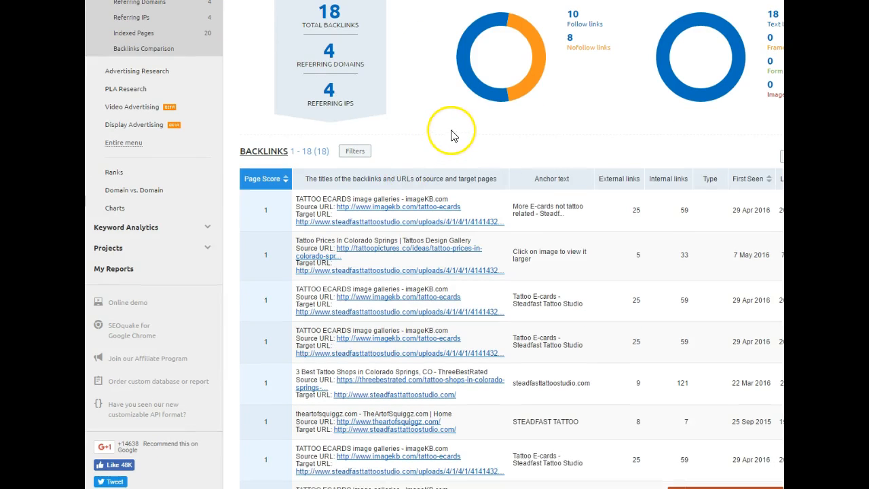
{"action": "scroll", "scroll_direction": "up", "scroll_amount": 3}
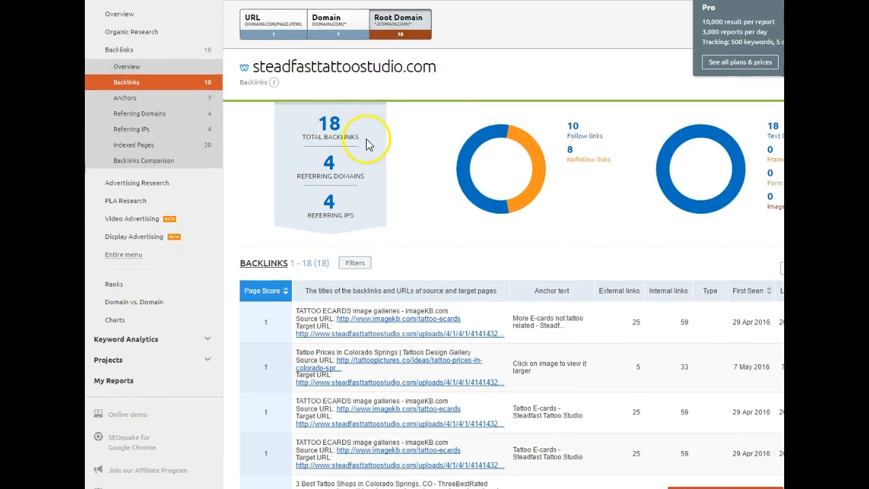
{"action": "scroll", "scroll_direction": "down", "scroll_amount": 3}
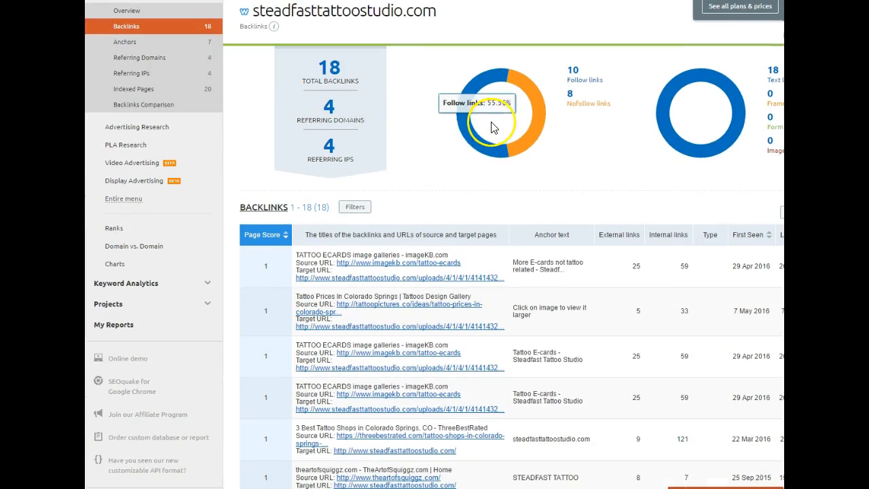
{"action": "scroll", "scroll_direction": "up", "scroll_amount": 3}
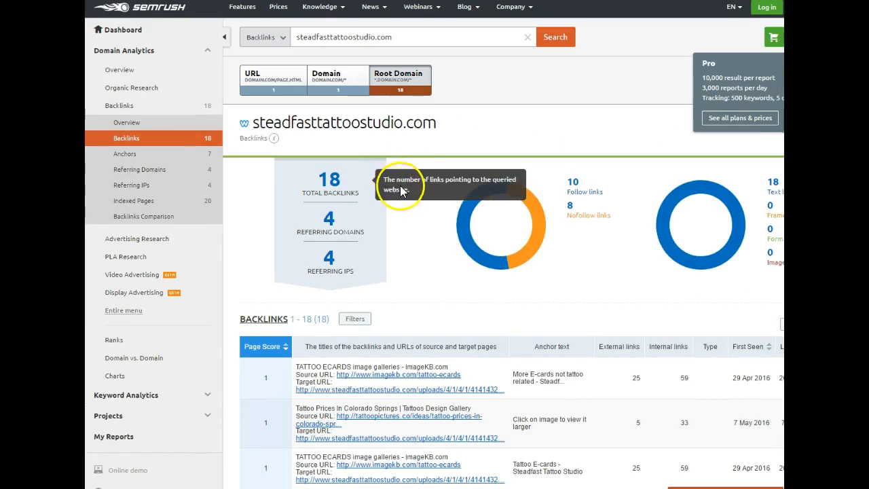
{"action": "scroll", "scroll_direction": "down", "scroll_amount": 3}
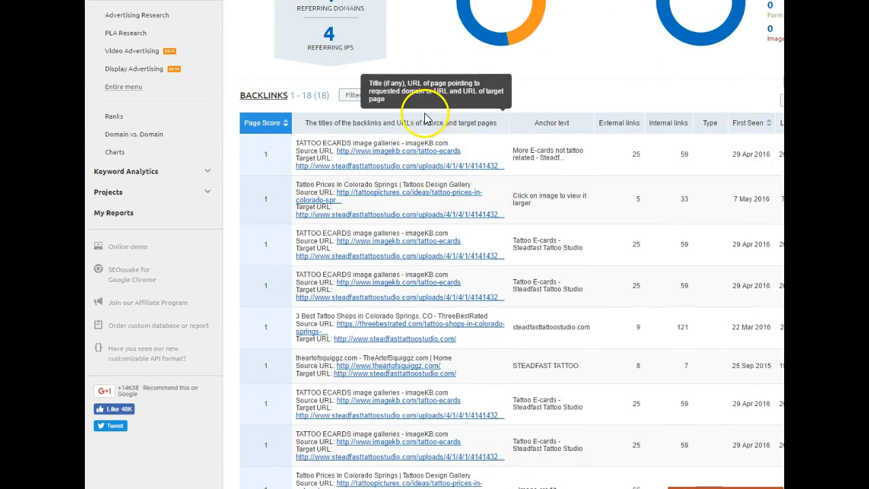
{"action": "scroll", "scroll_direction": "down", "scroll_amount": 3}
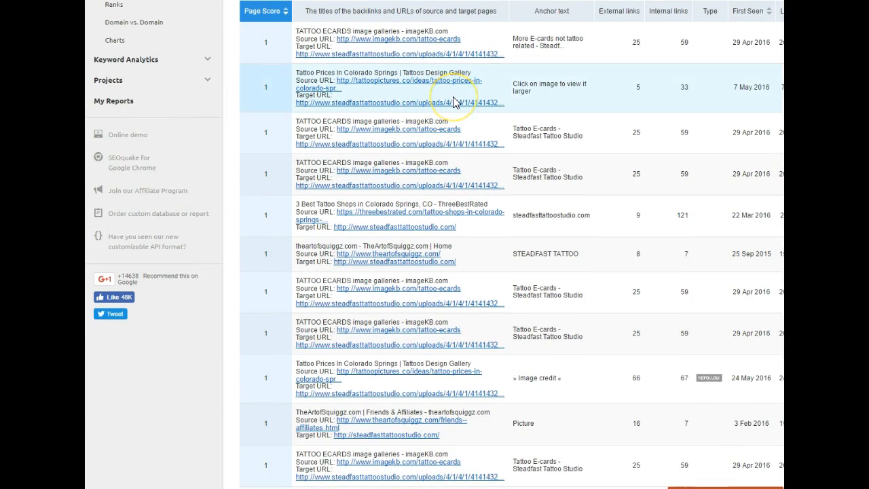
{"action": "mouse_move", "coordinate": [448, 114]}
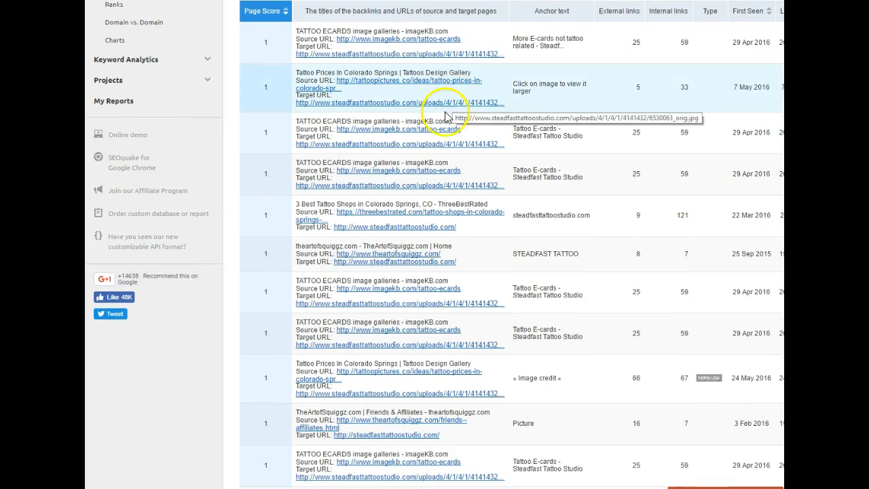
{"action": "scroll", "scroll_direction": "down", "scroll_amount": 3}
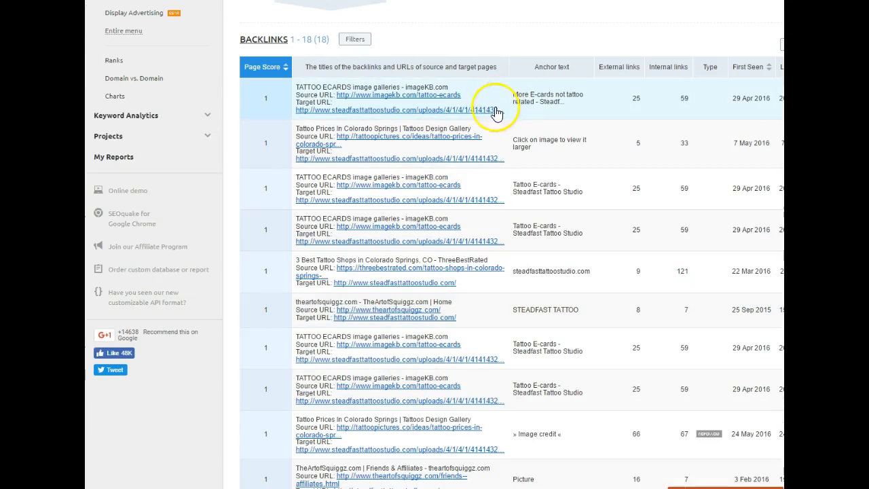
{"action": "mouse_move", "coordinate": [475, 103]}
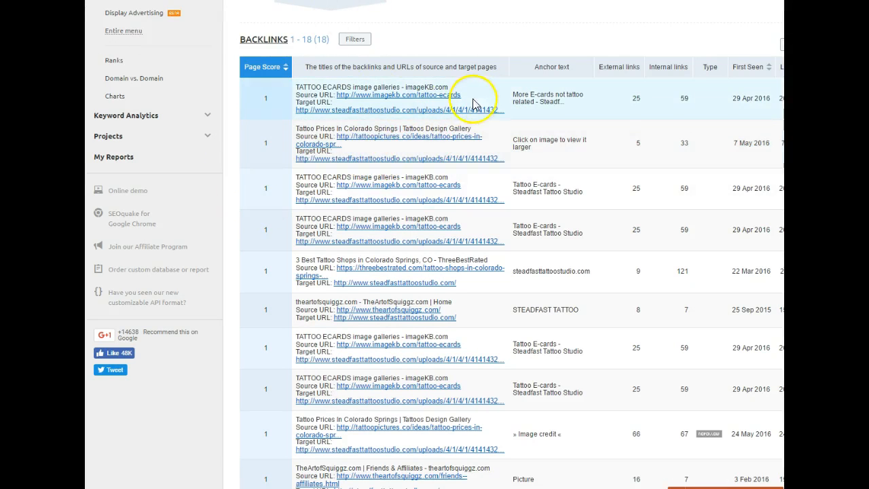
{"action": "mouse_move", "coordinate": [284, 102]}
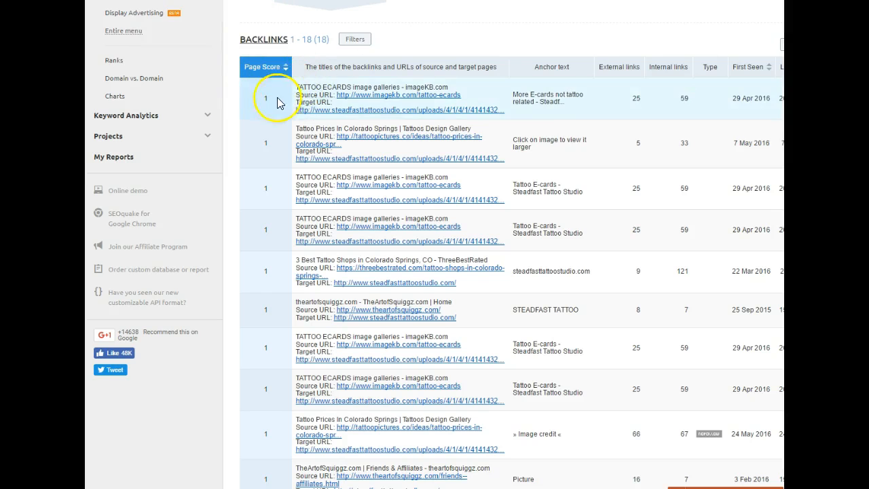
{"action": "mouse_move", "coordinate": [270, 95]}
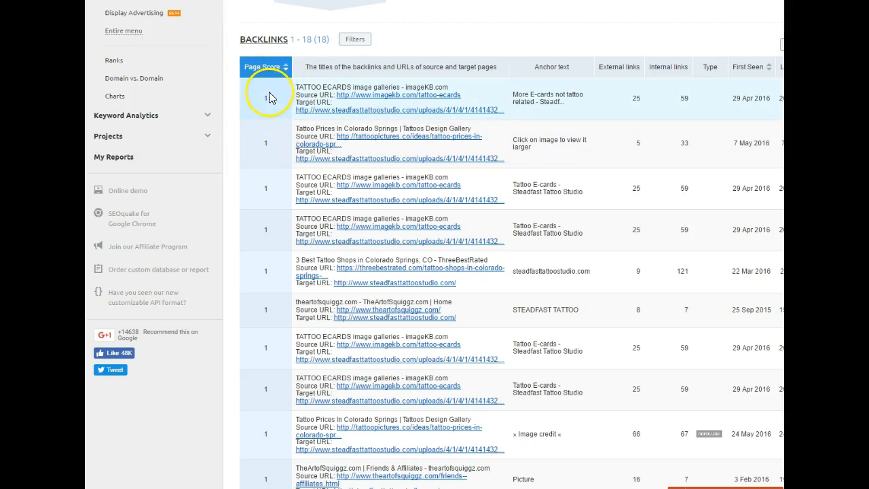
{"action": "scroll", "scroll_direction": "down", "scroll_amount": 3}
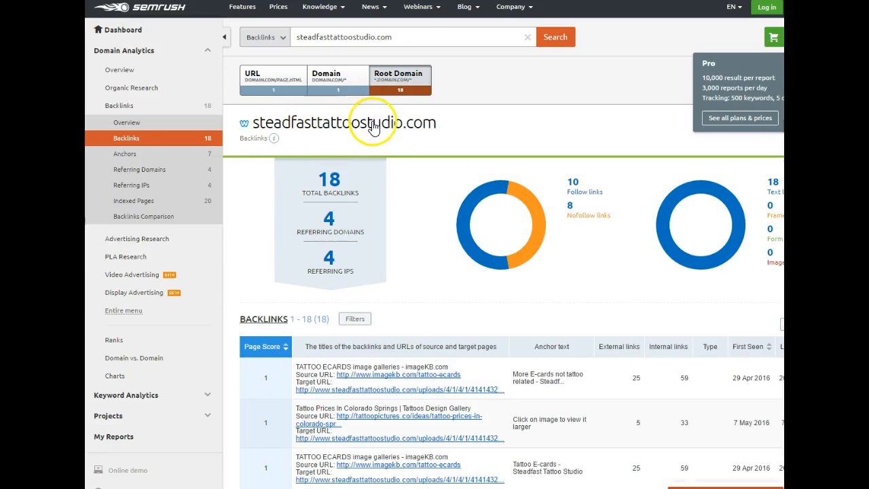
{"action": "mouse_move", "coordinate": [365, 130]}
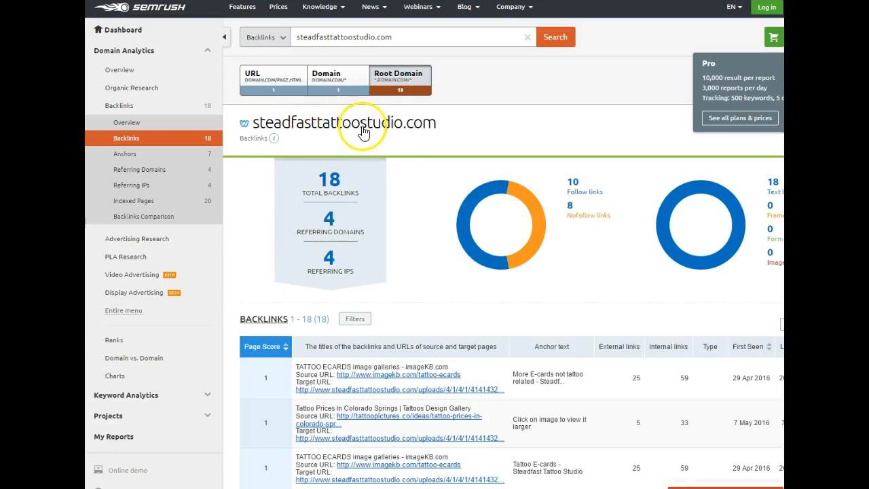
{"action": "mouse_move", "coordinate": [574, 194]}
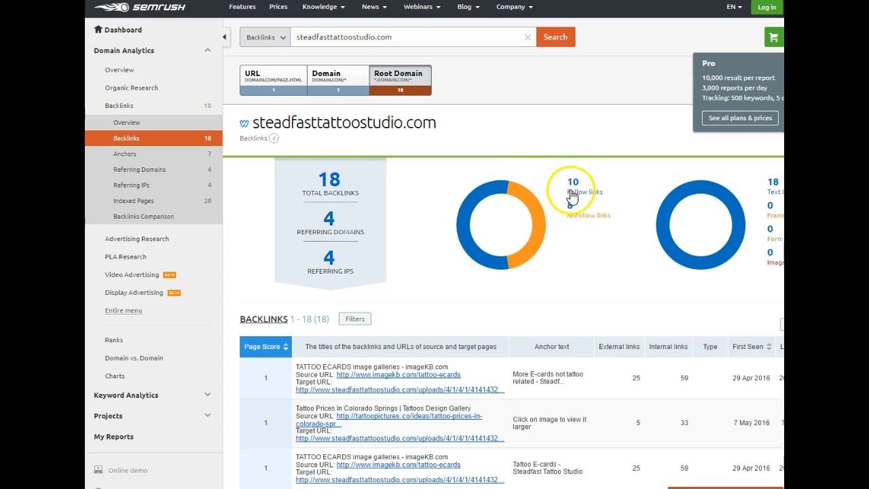
{"action": "mouse_move", "coordinate": [569, 227]}
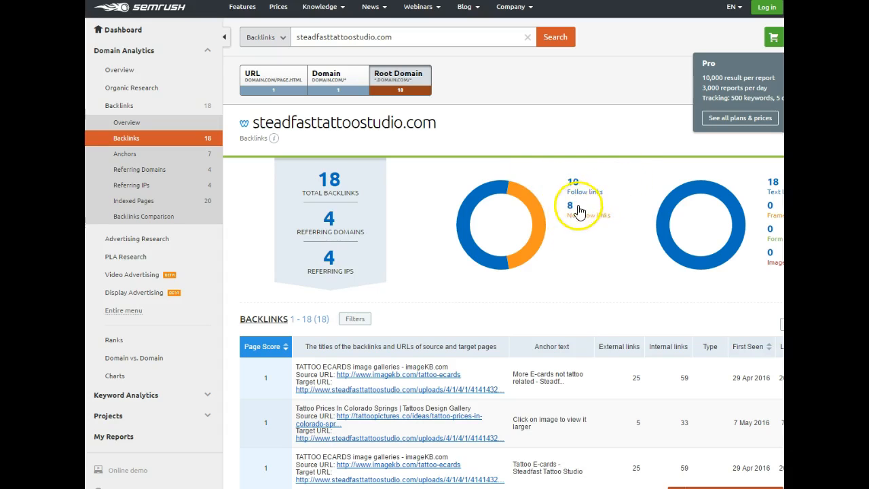
{"action": "scroll", "scroll_direction": "down", "scroll_amount": 3}
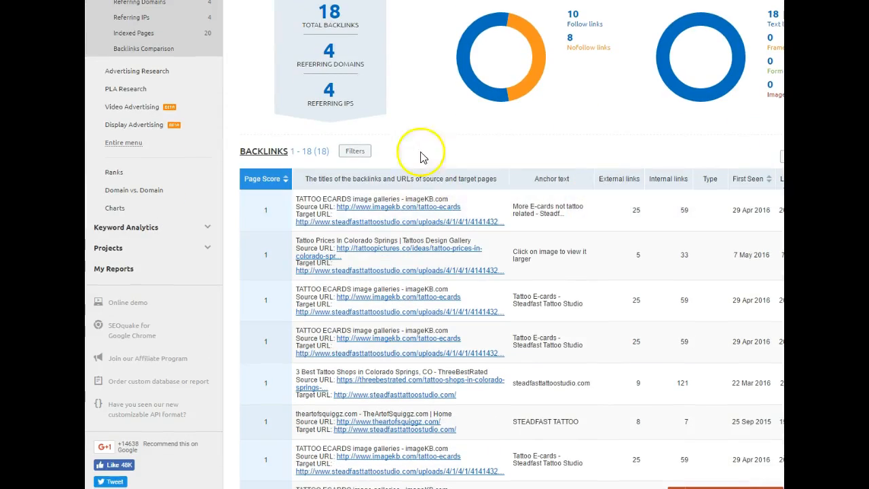
{"action": "scroll", "scroll_direction": "down", "scroll_amount": 3}
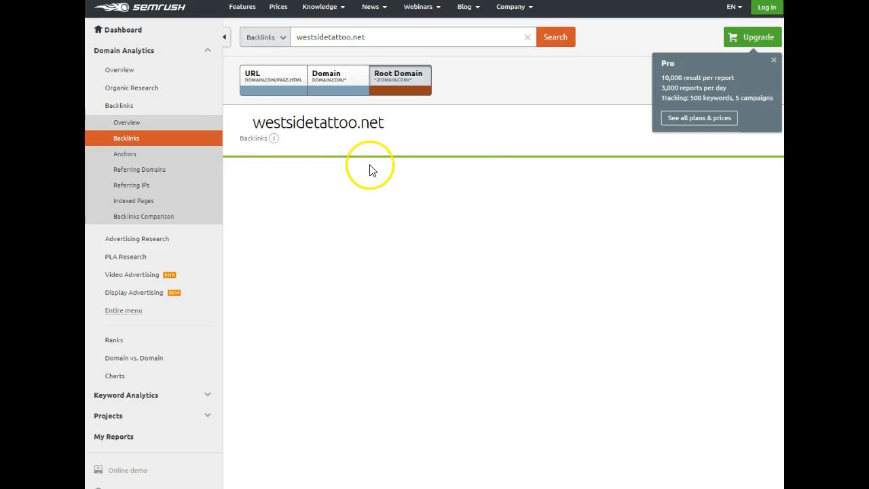
Step: Finish reviewing the backlinks list and bring up westsidetattoo.net's report with 7 backlinks
{"action": "scroll", "scroll_direction": "down", "scroll_amount": 3}
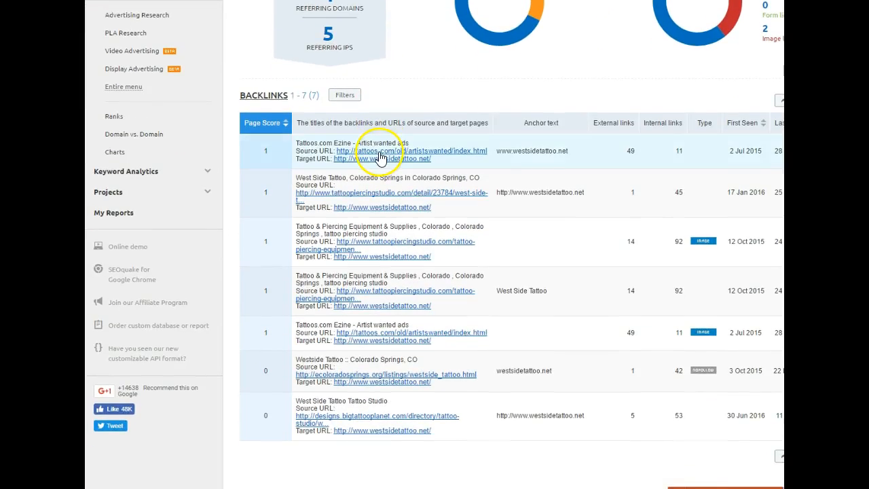
{"action": "scroll", "scroll_direction": "up", "scroll_amount": 3}
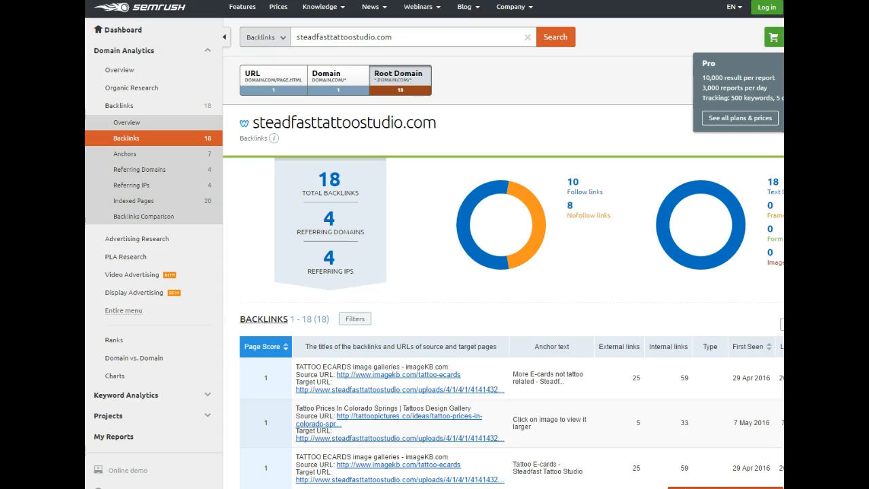
{"action": "left_click", "coordinate": [555, 37]}
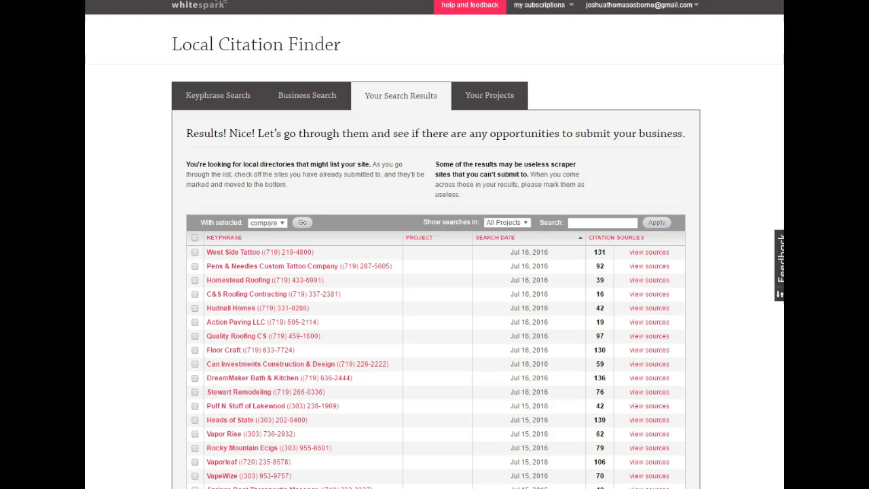
{"action": "mouse_move", "coordinate": [590, 179]}
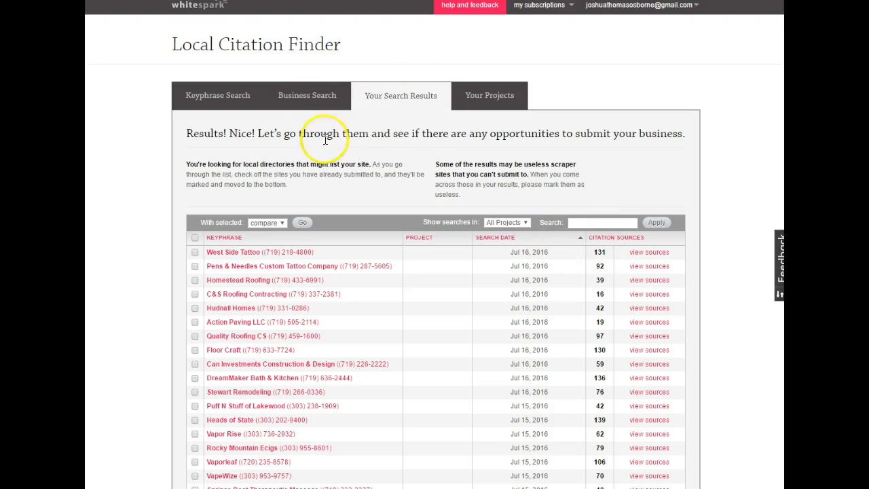
{"action": "mouse_move", "coordinate": [384, 219]}
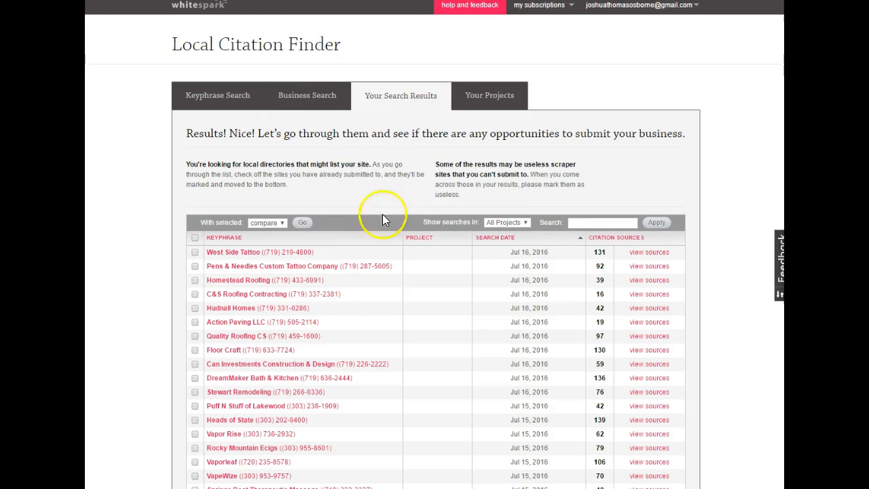
{"action": "mouse_move", "coordinate": [243, 246]}
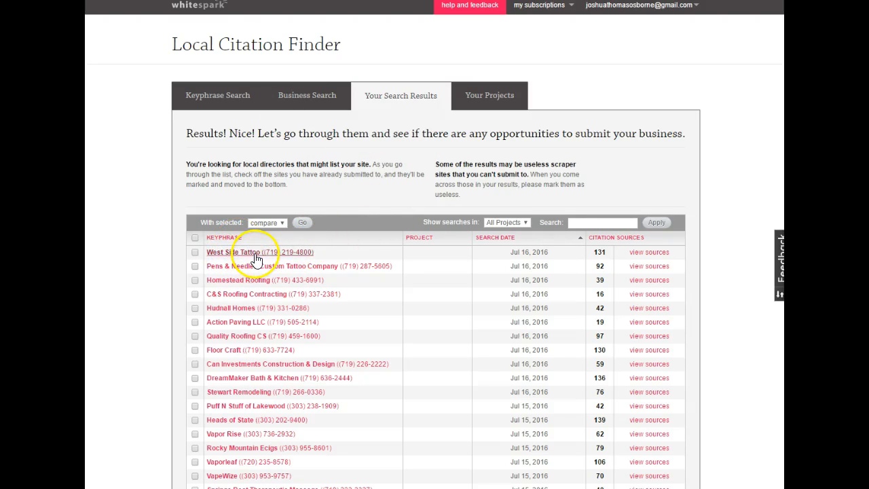
{"action": "mouse_move", "coordinate": [226, 258]}
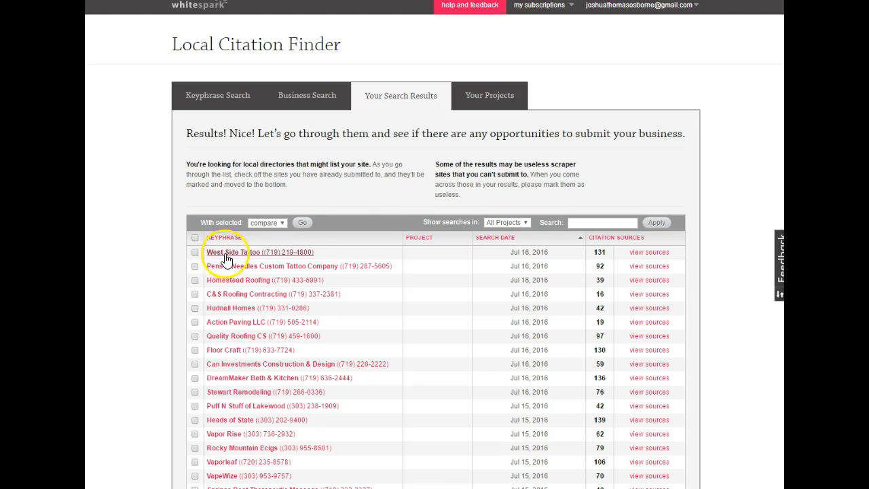
{"action": "mouse_move", "coordinate": [257, 260]}
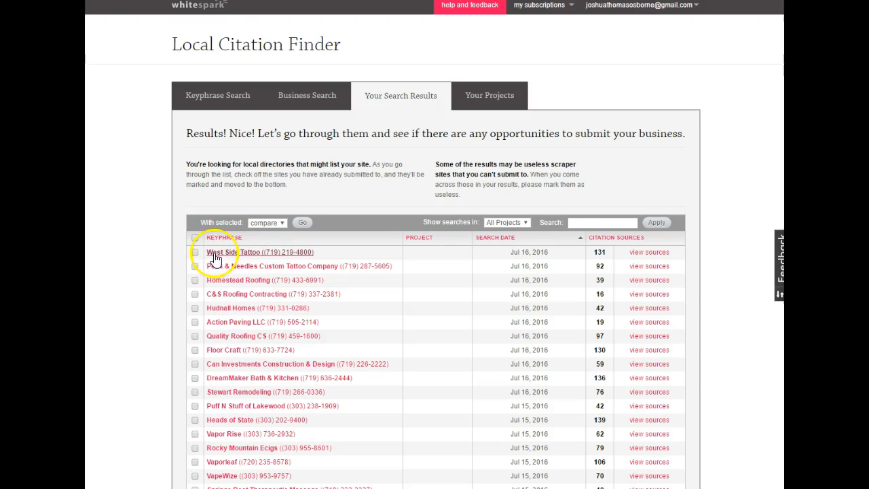
{"action": "mouse_move", "coordinate": [272, 256]}
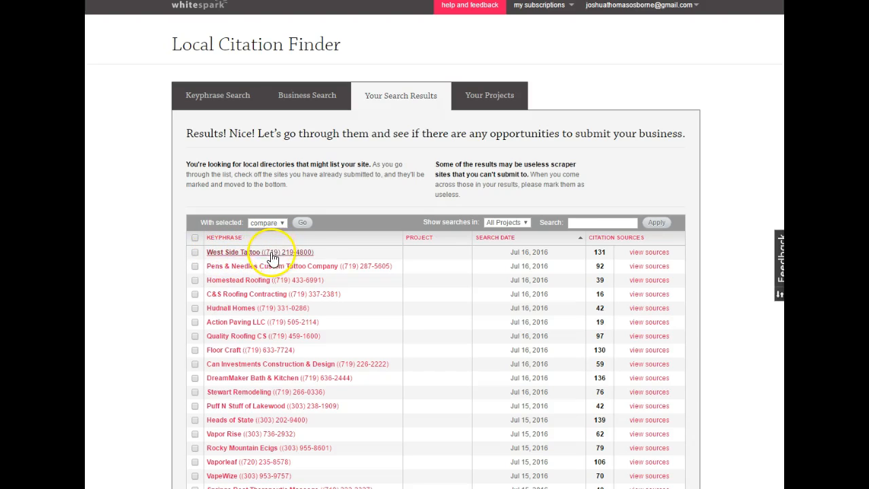
{"action": "mouse_move", "coordinate": [333, 256]}
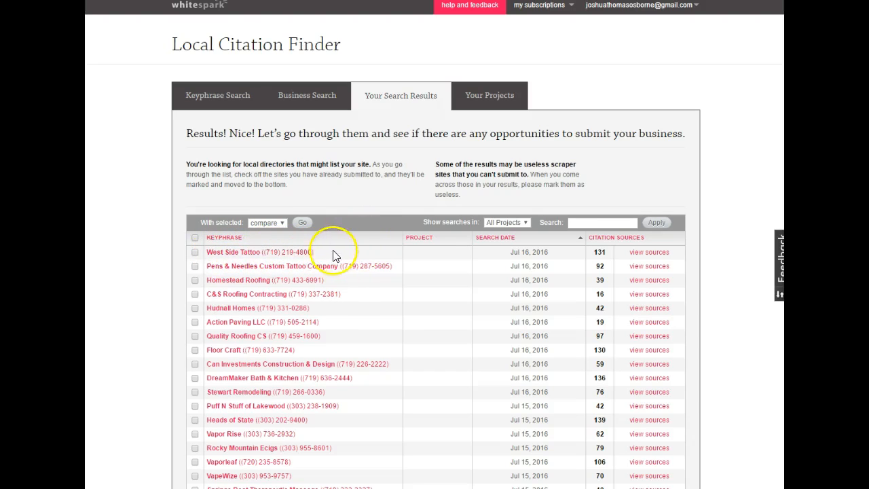
Step: Scroll the Whitespark results to compare citation source counts, led by West Side Tattoo at 131
{"action": "scroll", "scroll_direction": "down", "scroll_amount": 3}
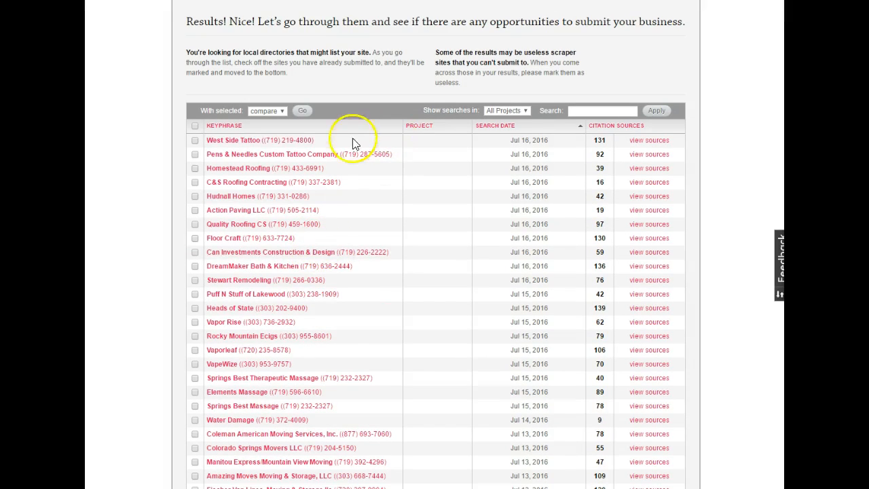
{"action": "mouse_move", "coordinate": [309, 179]}
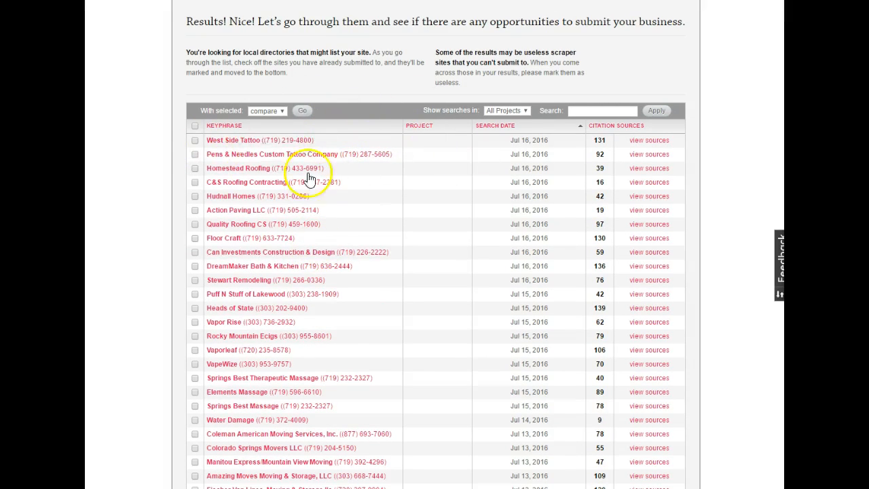
{"action": "mouse_move", "coordinate": [258, 167]}
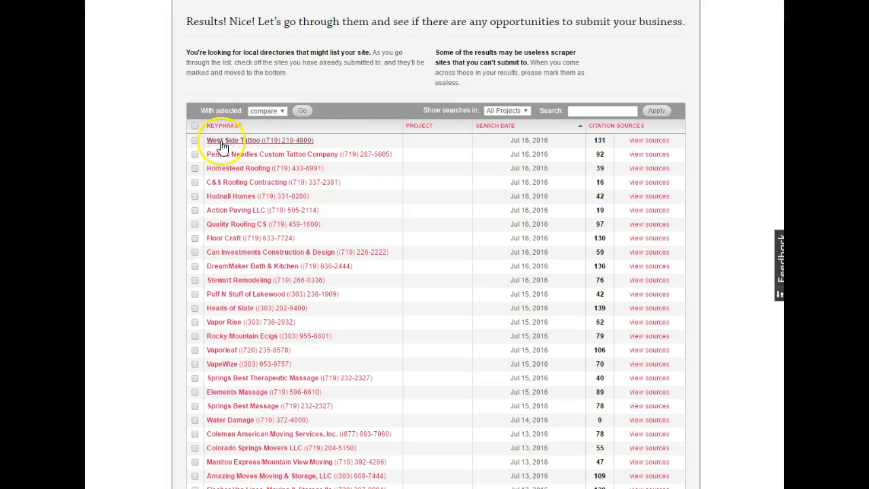
{"action": "mouse_move", "coordinate": [608, 149]}
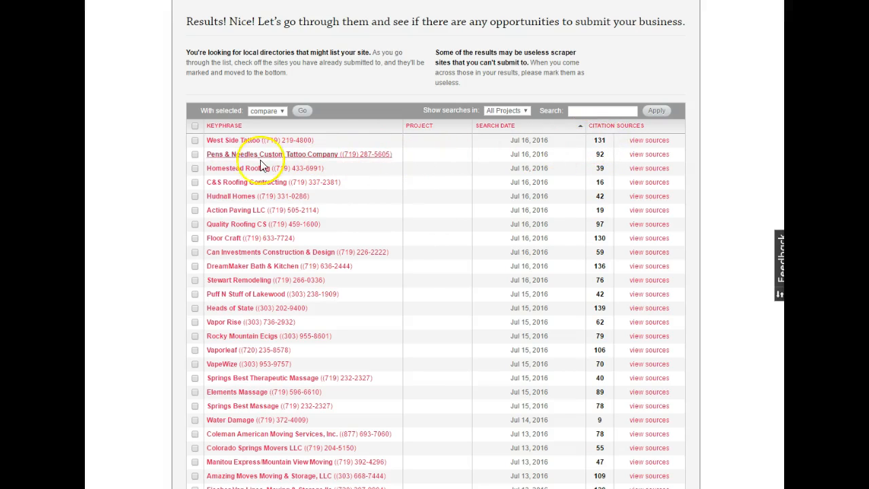
{"action": "mouse_move", "coordinate": [333, 161]}
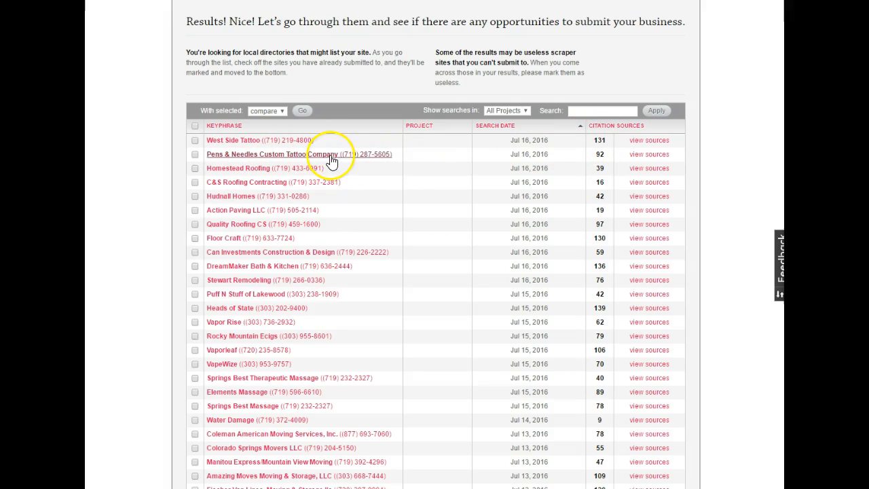
{"action": "mouse_move", "coordinate": [595, 157]}
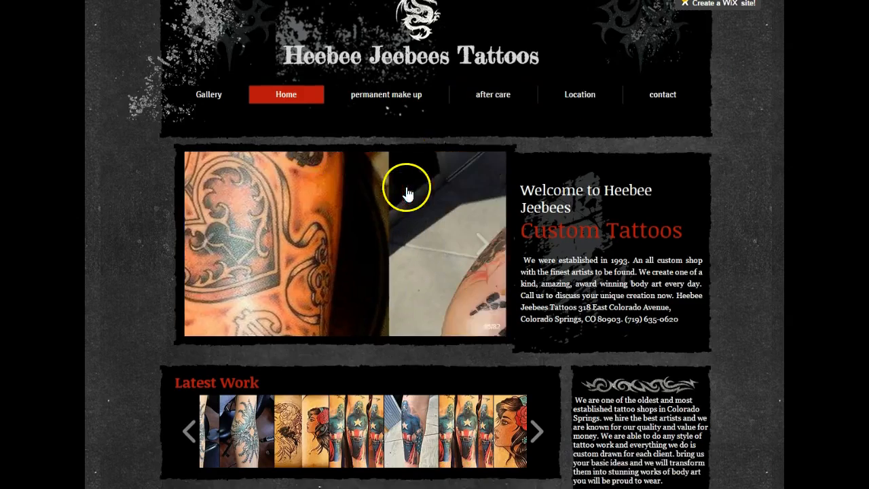
{"action": "scroll", "scroll_direction": "down", "scroll_amount": 3}
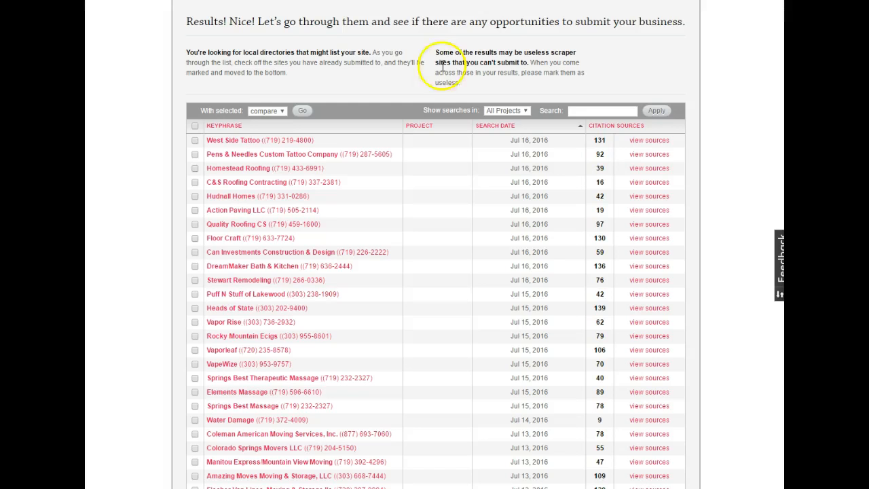
{"action": "scroll", "scroll_direction": "up", "scroll_amount": 3}
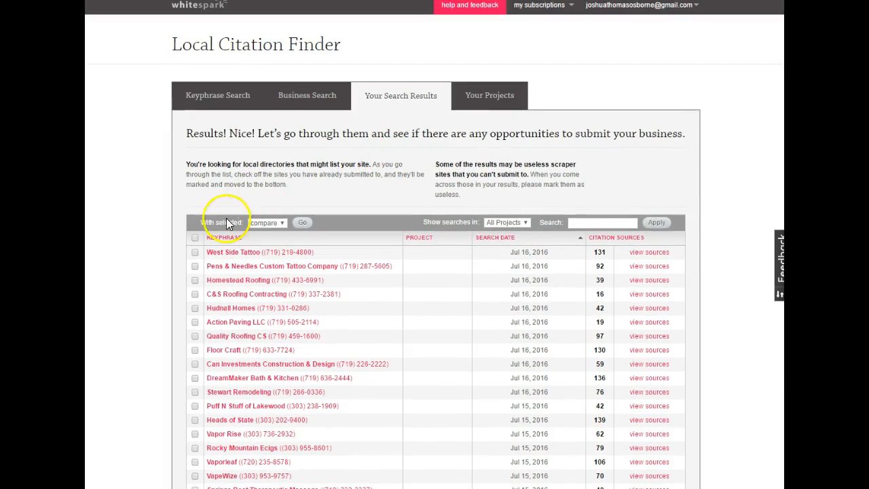
{"action": "mouse_move", "coordinate": [569, 253]}
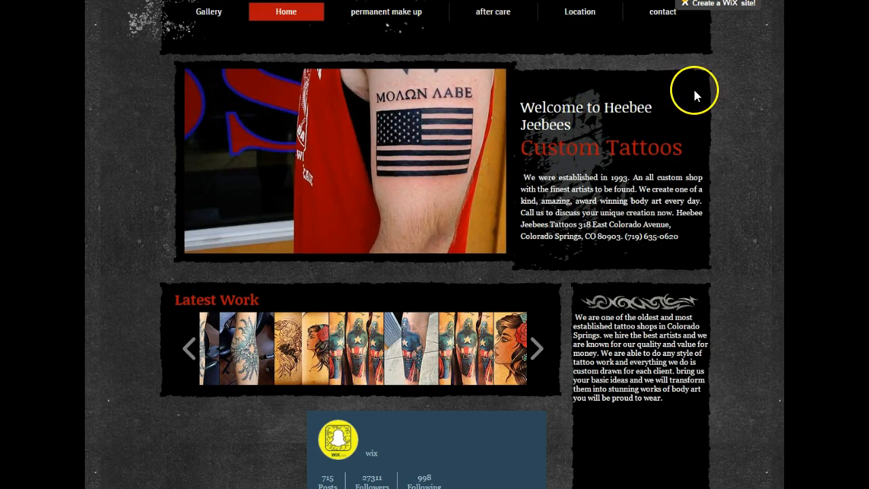
Step: Scroll through the Heebee Jeebees home page's welcome text, Latest Work gallery and social feed, then back up
{"action": "scroll", "scroll_direction": "down", "scroll_amount": 3}
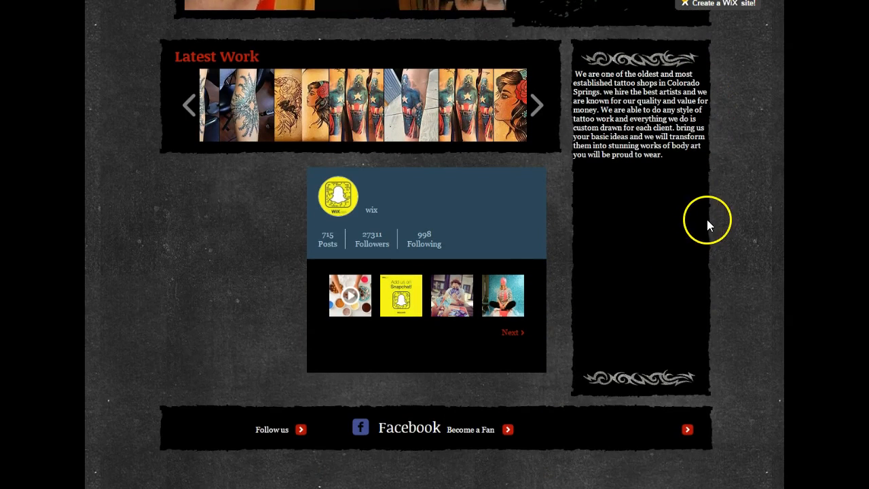
{"action": "mouse_move", "coordinate": [666, 234]}
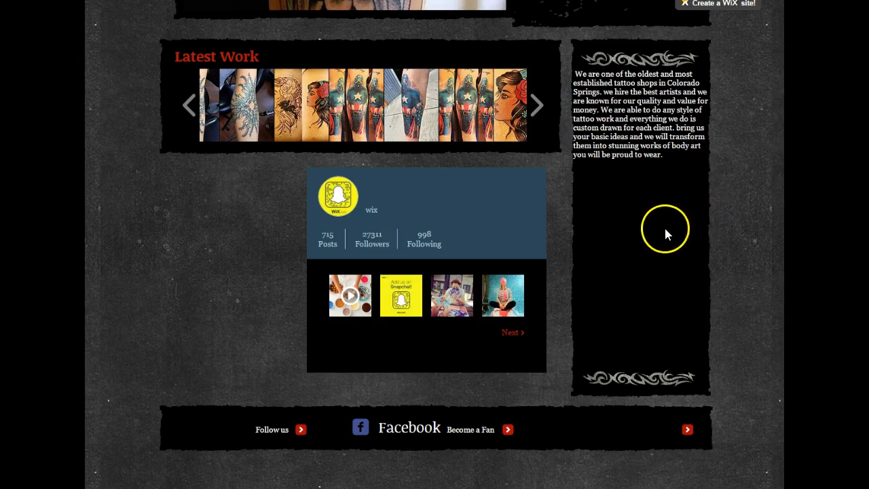
{"action": "mouse_move", "coordinate": [615, 254]}
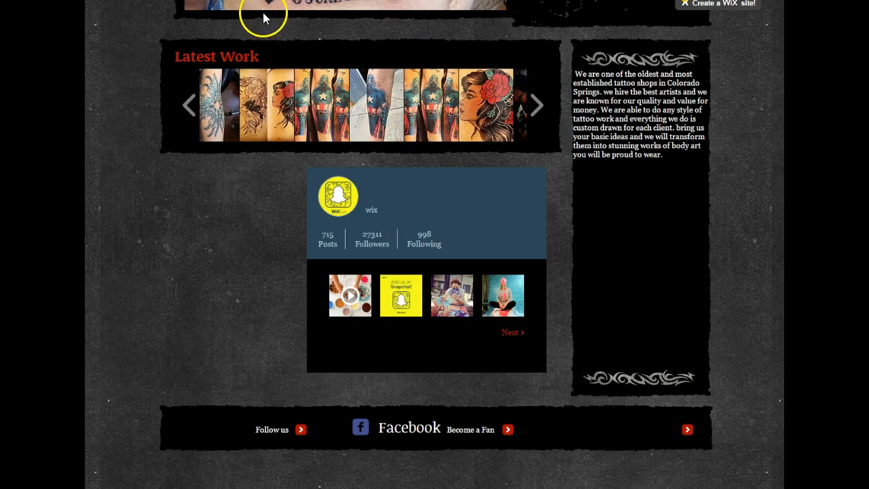
{"action": "scroll", "scroll_direction": "up", "scroll_amount": 3}
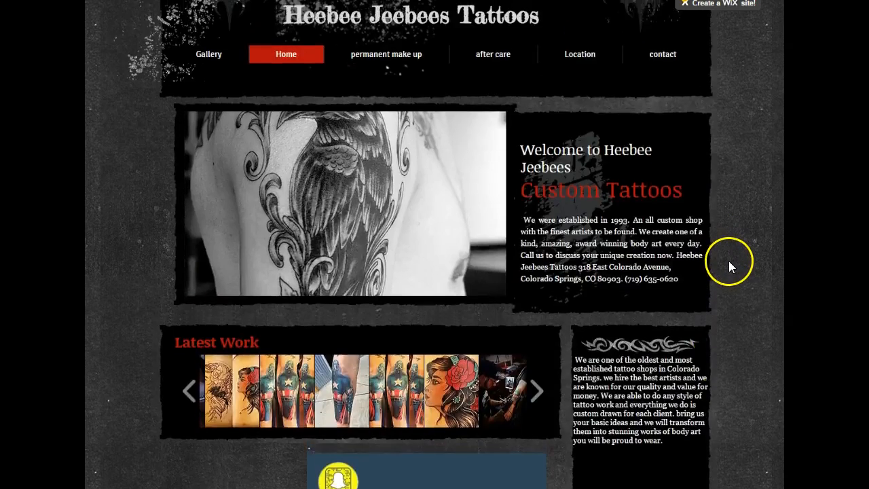
{"action": "scroll", "scroll_direction": "up", "scroll_amount": 3}
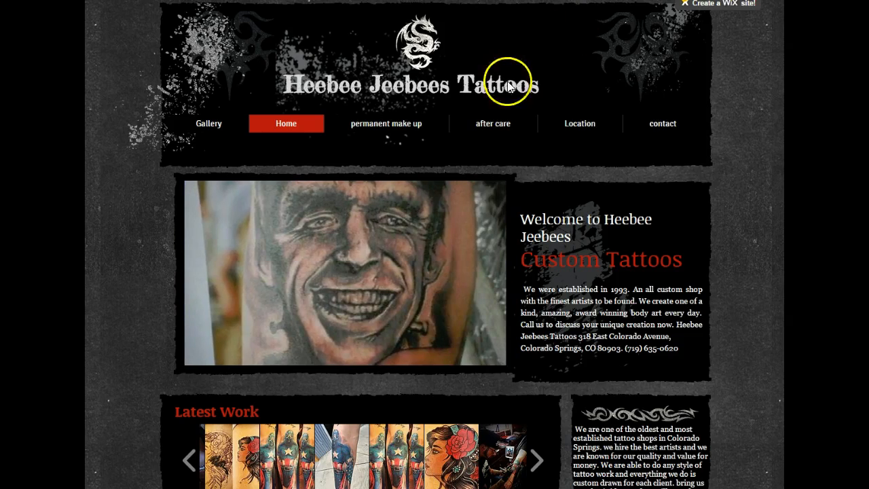
{"action": "scroll", "scroll_direction": "down", "scroll_amount": 3}
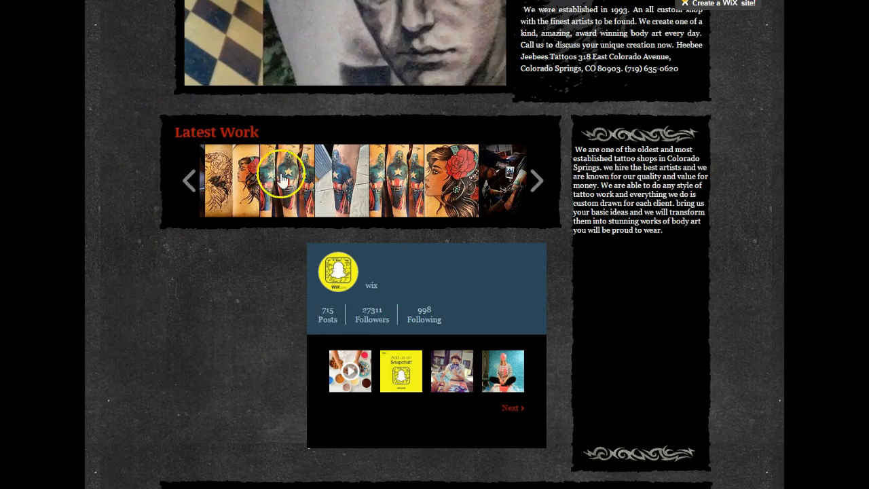
{"action": "scroll", "scroll_direction": "down", "scroll_amount": 3}
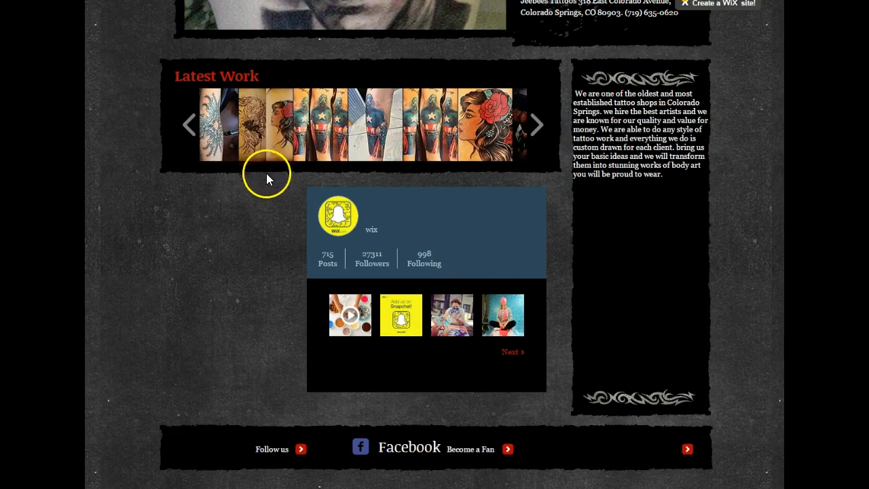
{"action": "scroll", "scroll_direction": "up", "scroll_amount": 3}
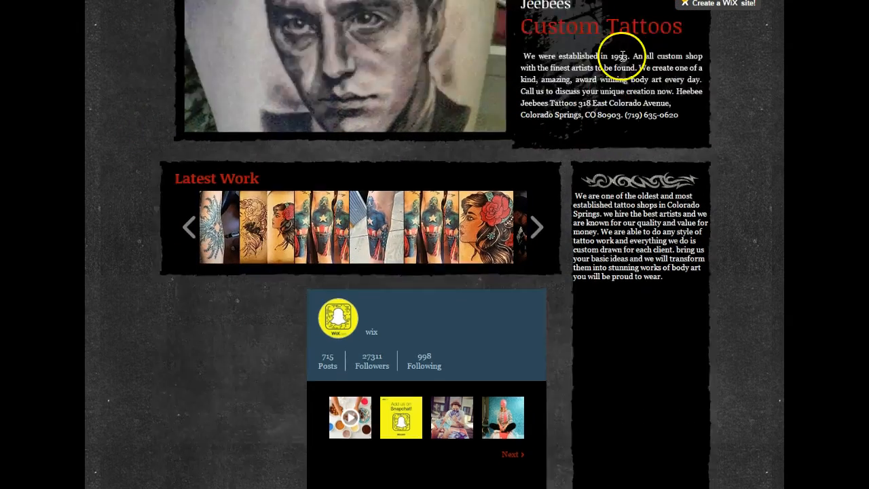
{"action": "scroll", "scroll_direction": "up", "scroll_amount": 3}
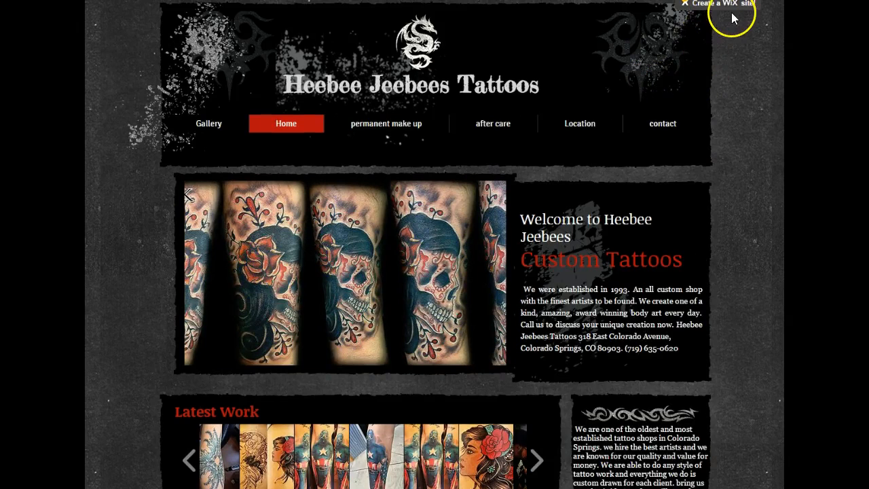
{"action": "mouse_move", "coordinate": [136, 129]}
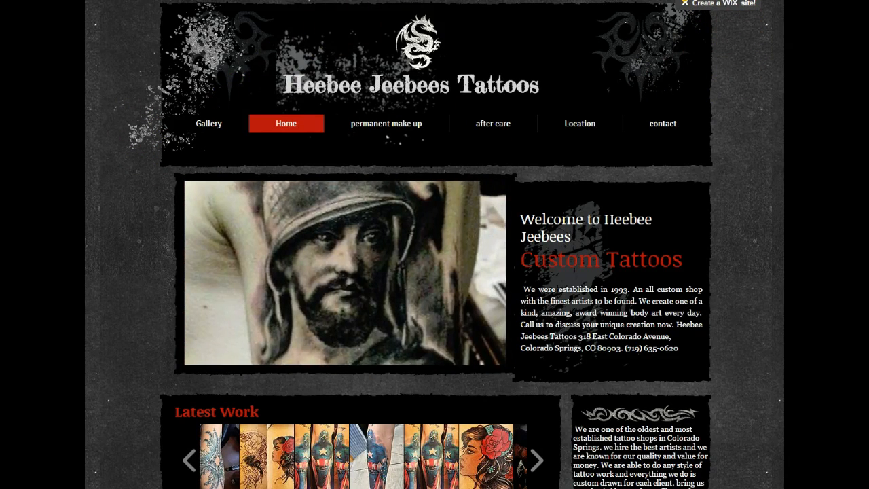
{"action": "mouse_move", "coordinate": [114, 442]}
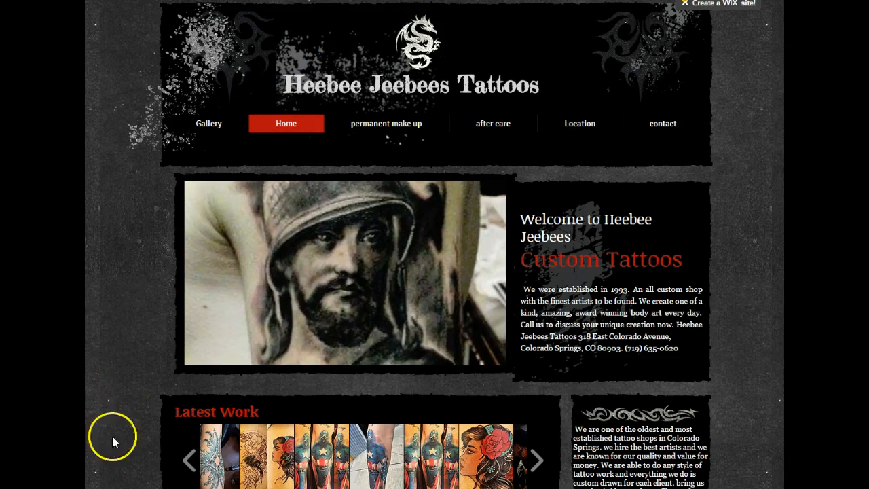